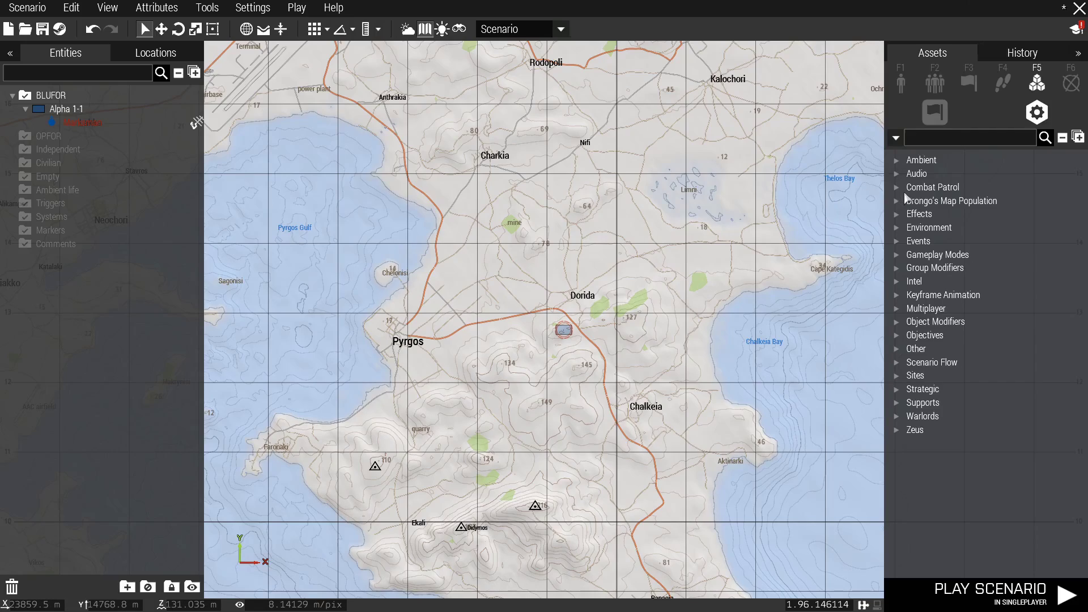
mouse_move(833, 203)
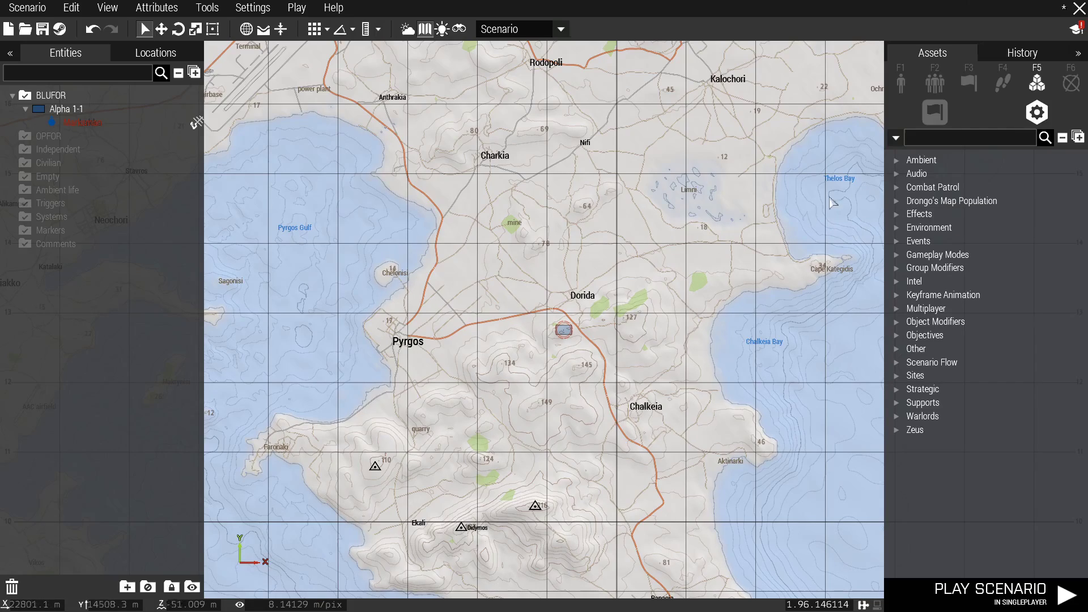
mouse_move(951, 200)
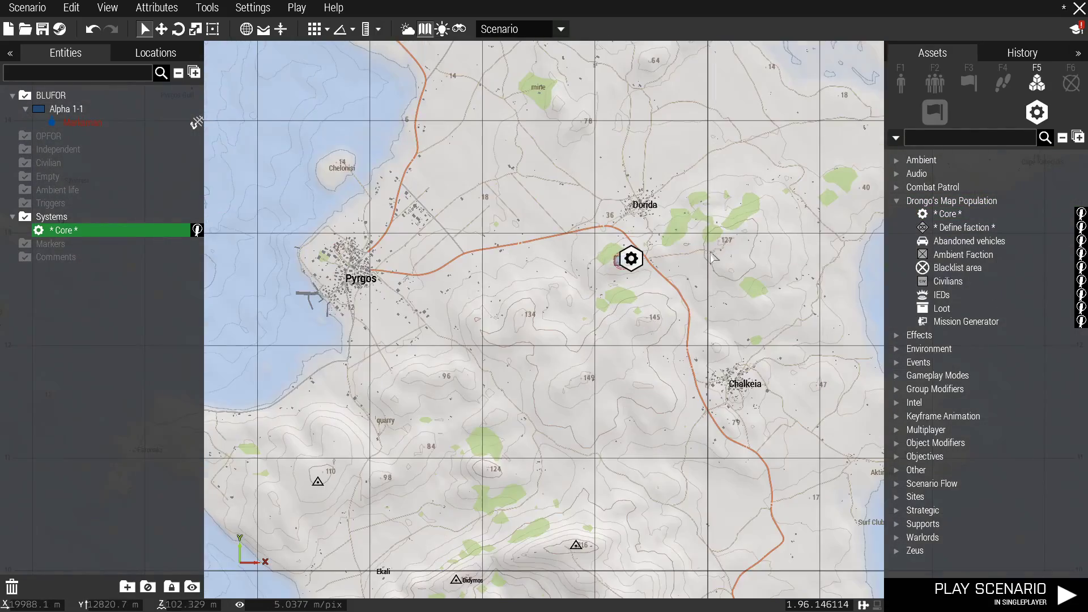
Place the Drongo's Map Population Core module near Dorida and move the view to Molos Airfield.
scroll("down", 3)
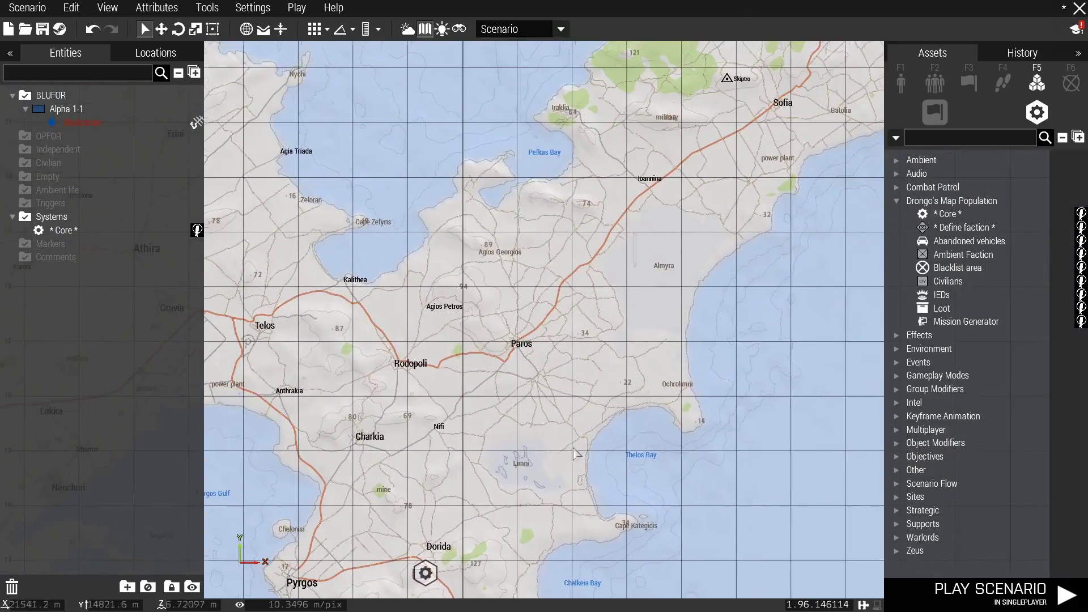
scroll("down", 3)
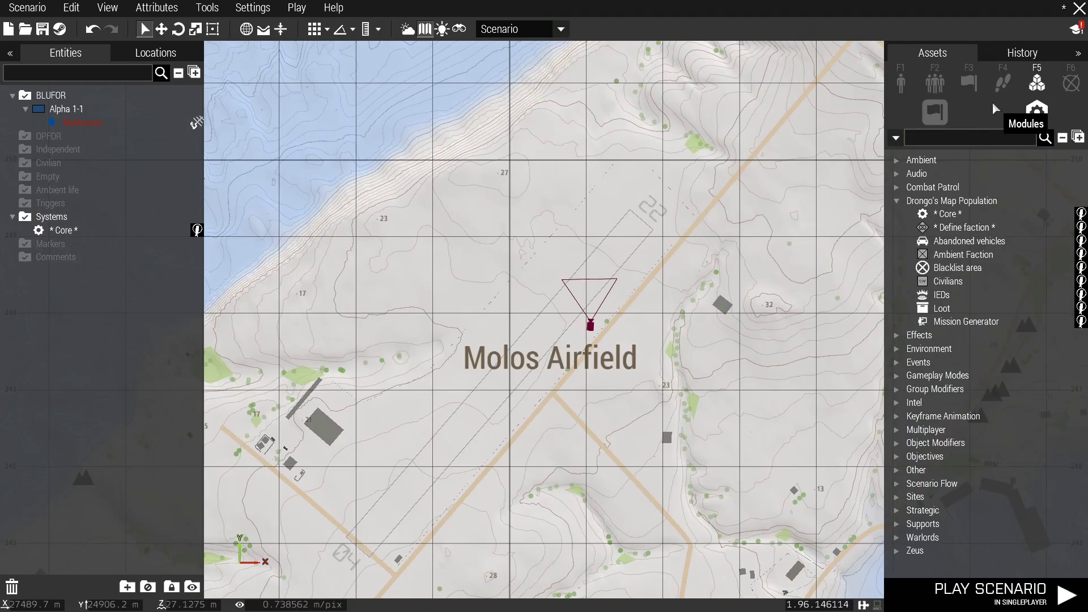
Place an OPFOR CSAT Rifle Squad (Alpha 1-1, eight soldiers) beside Molos Airfield.
left_click(933, 83)
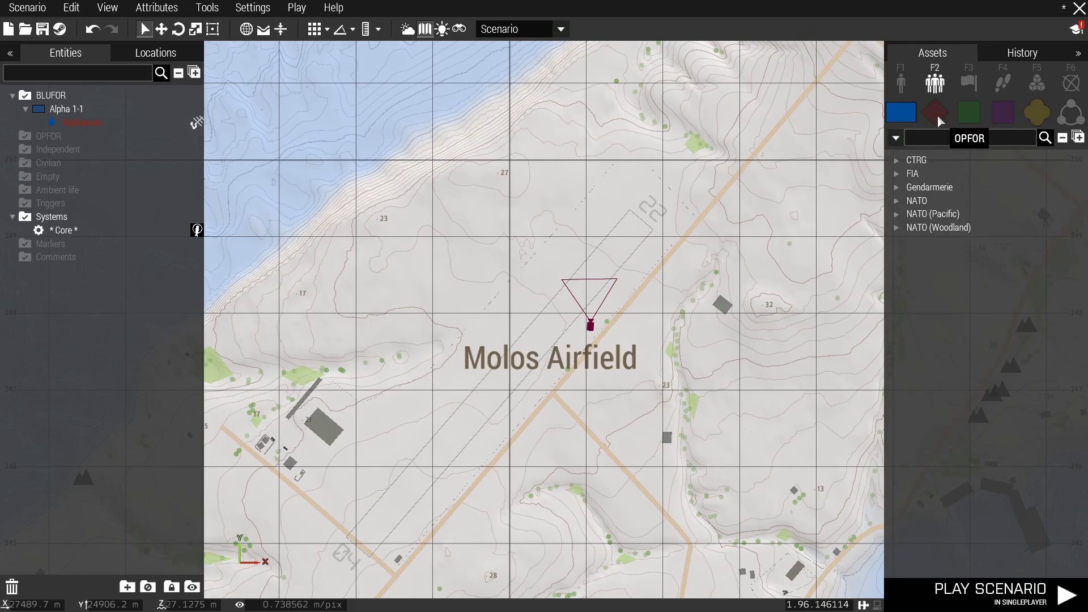
left_click(935, 113)
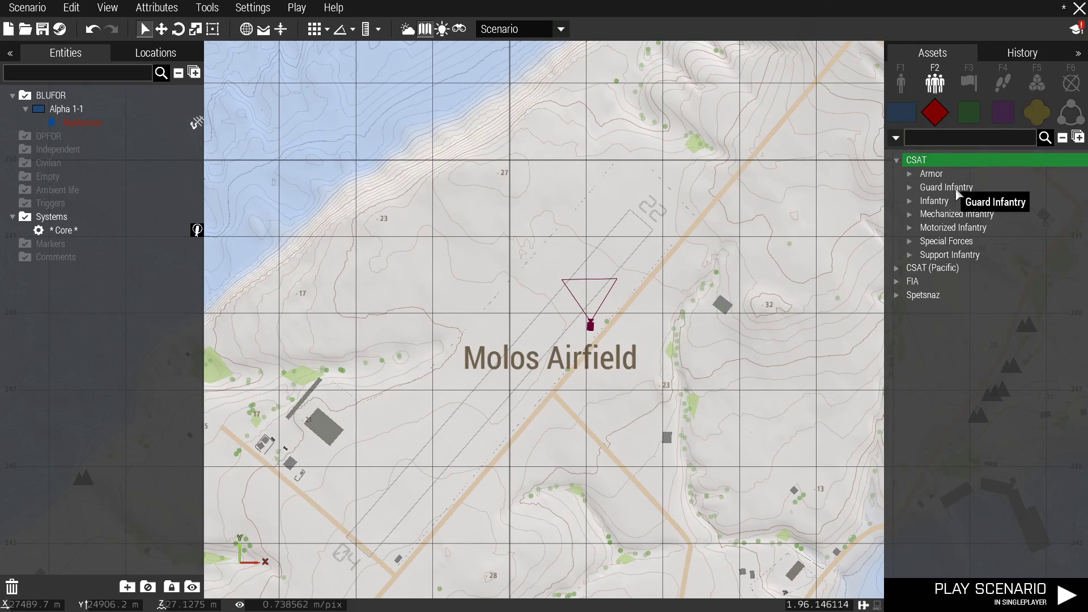
left_click(934, 200)
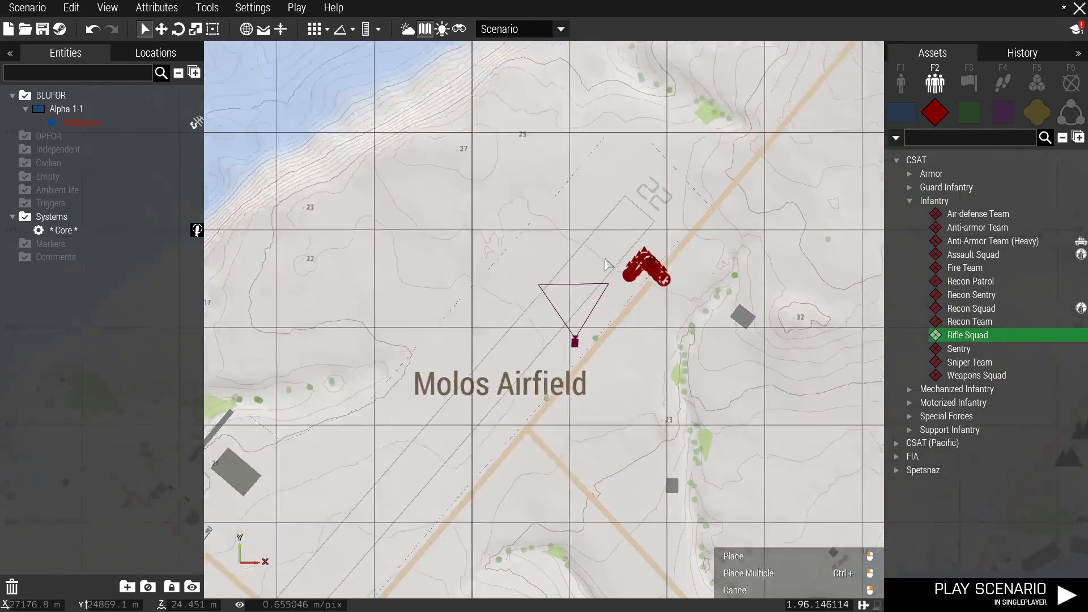
left_click(731, 555)
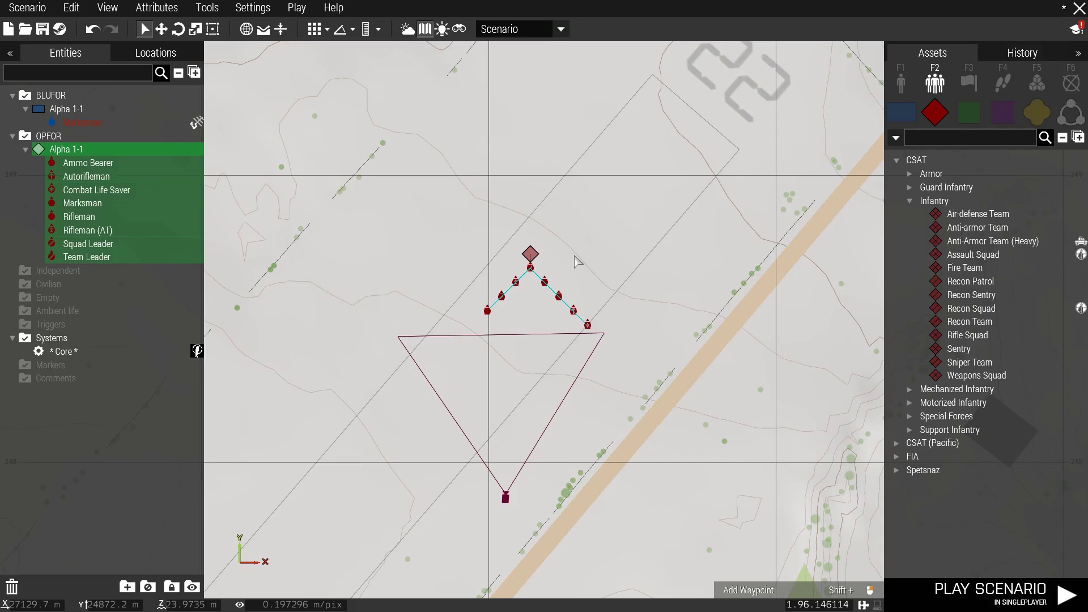
mouse_move(558, 257)
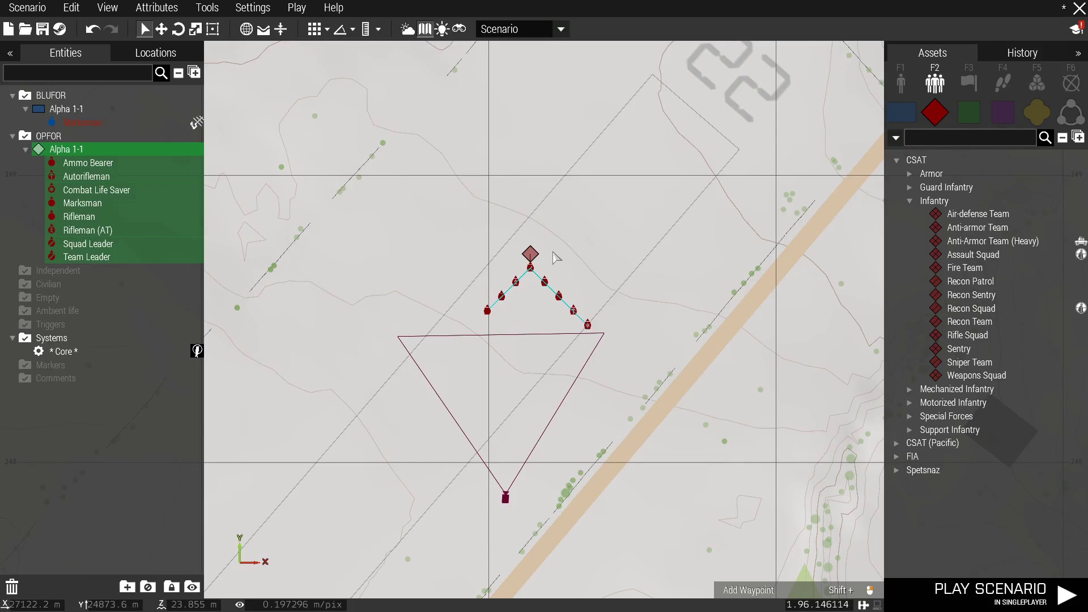
mouse_move(569, 271)
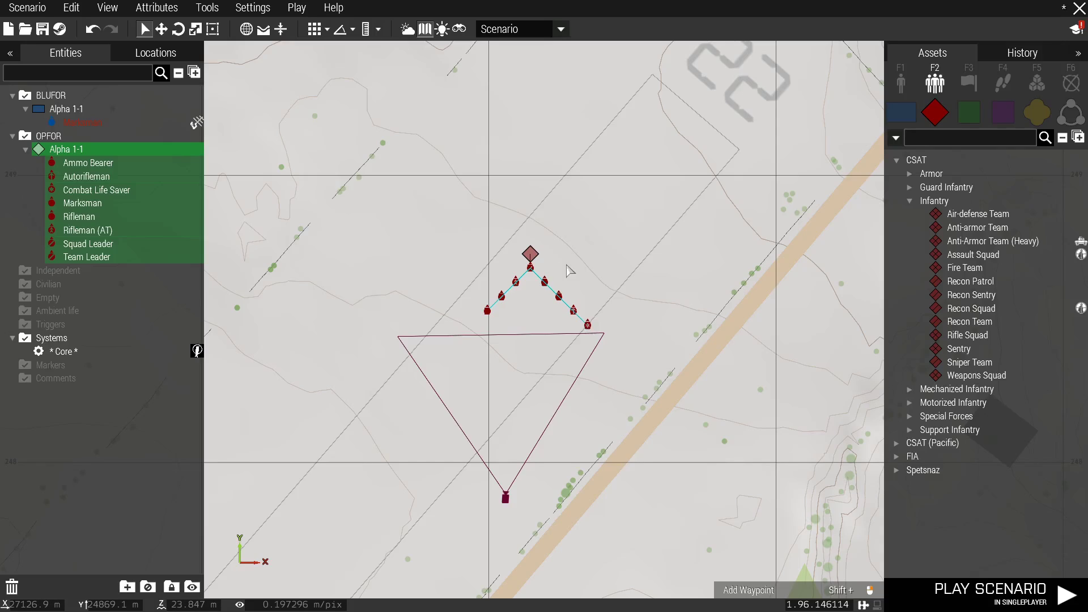
mouse_move(566, 271)
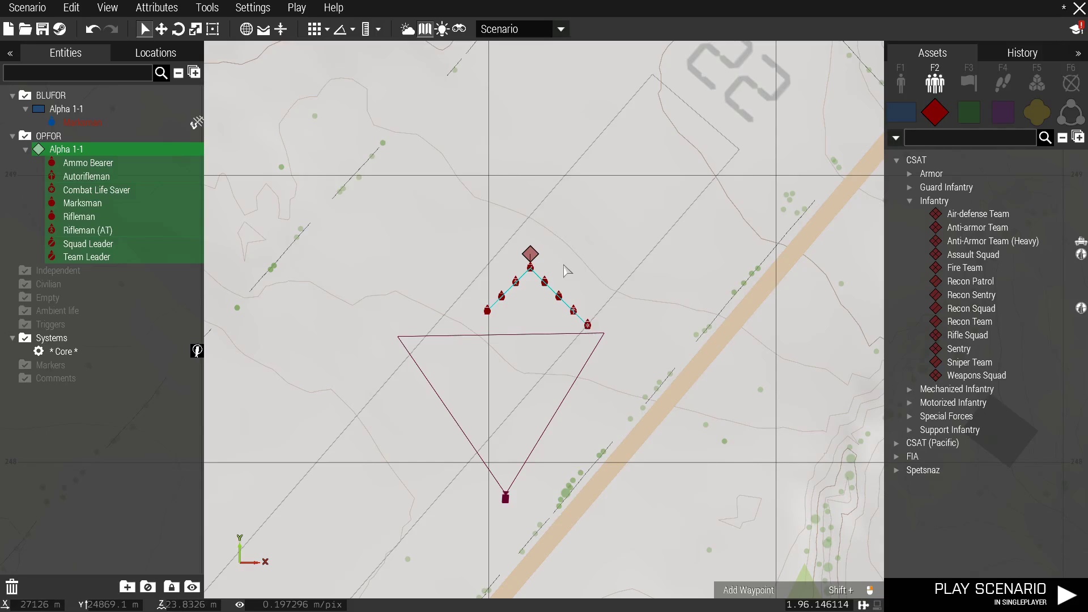
mouse_move(561, 272)
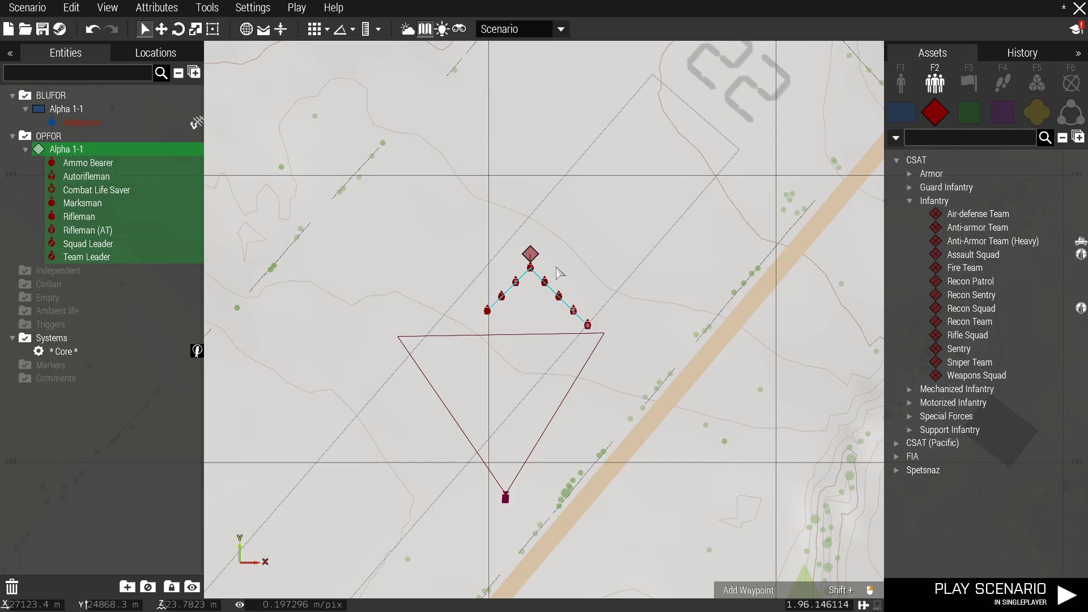
right_click(530, 268)
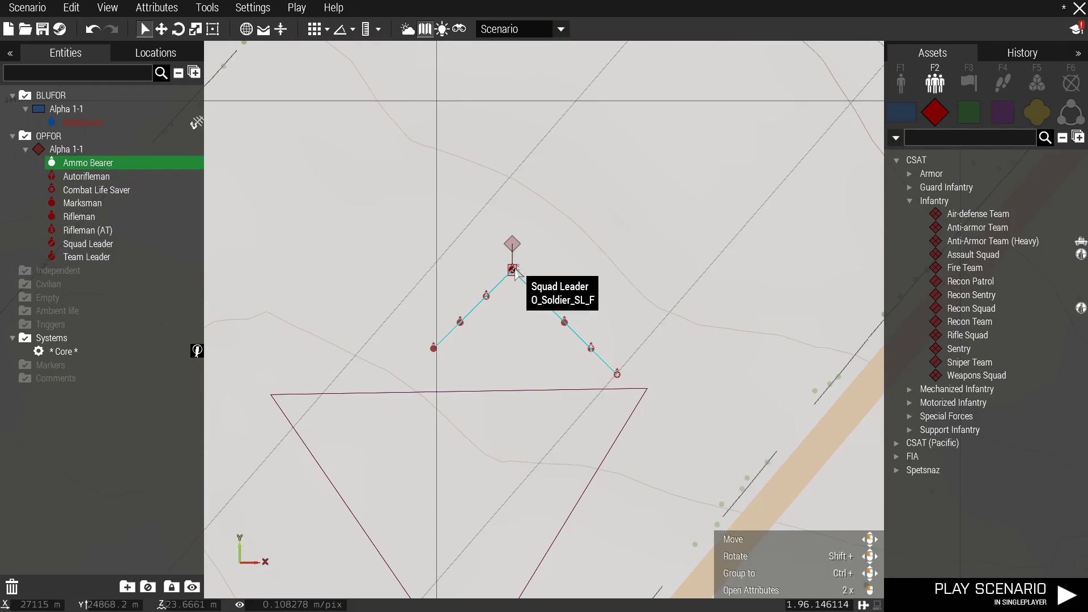
left_click(750, 589)
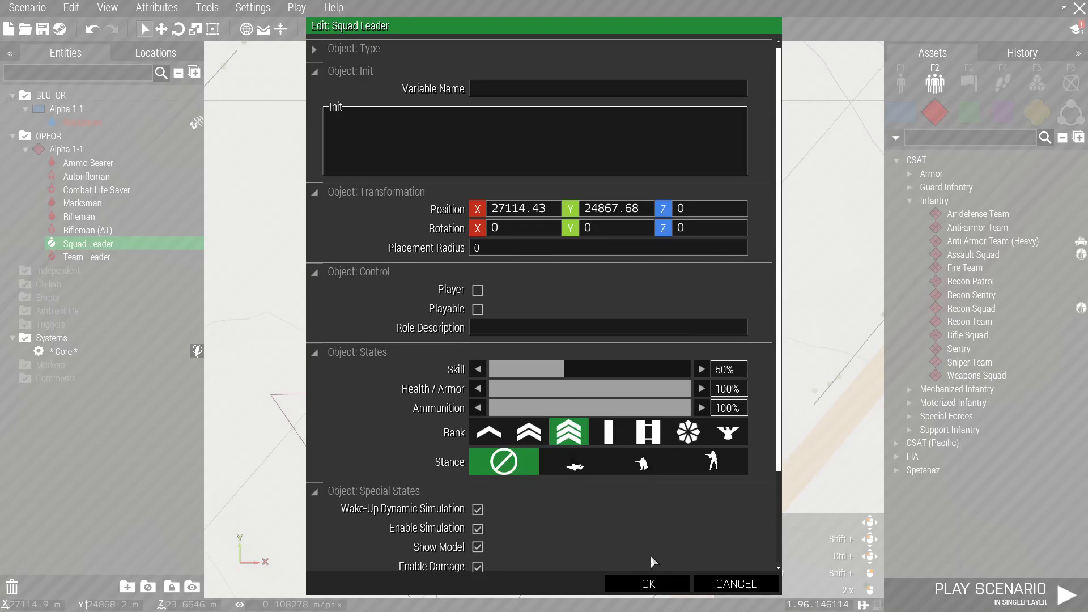
left_click(646, 583)
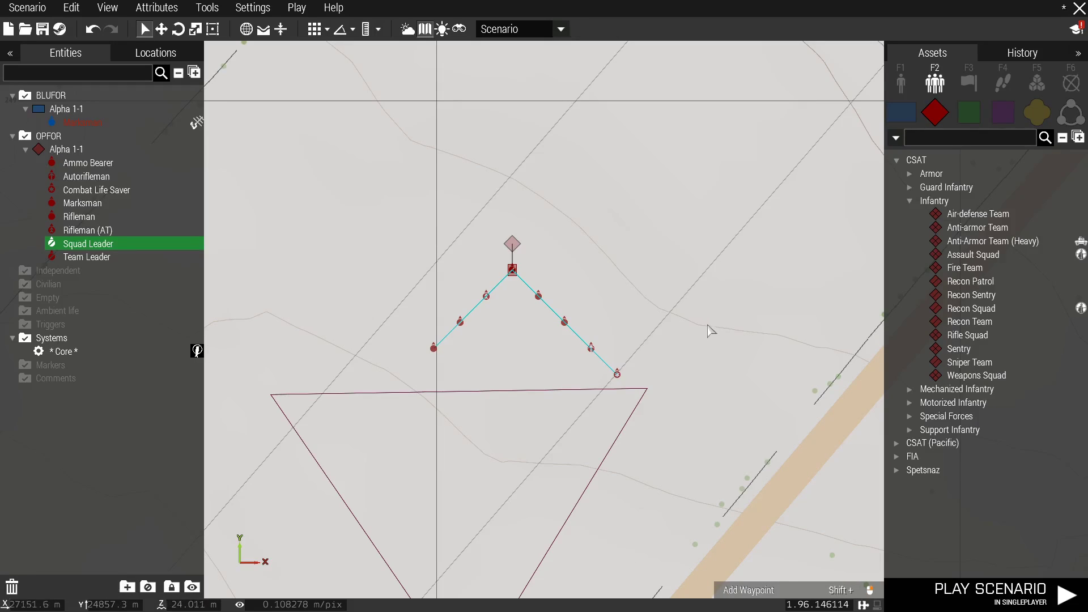
mouse_move(967, 111)
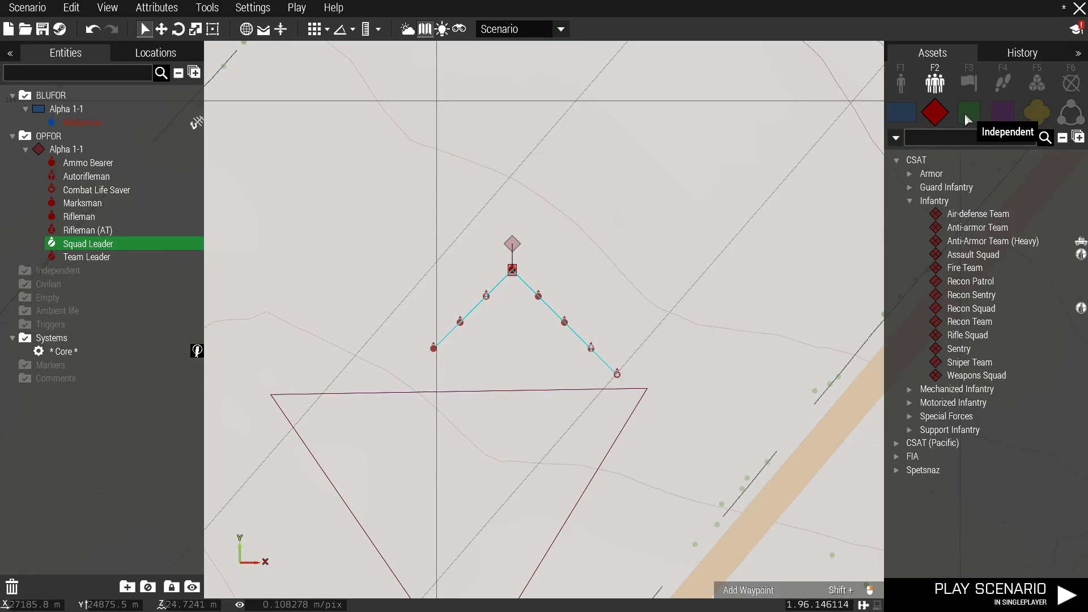
mouse_move(954, 402)
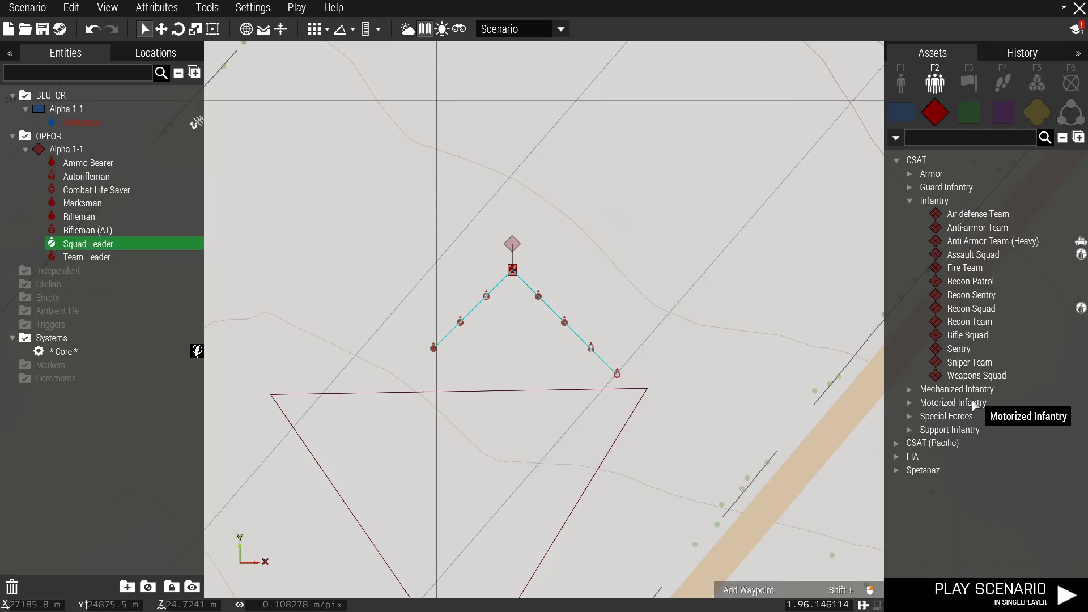
Place a lone CSAT Special Forces Sniper as a separate group, Alpha 1-2.
left_click(897, 160)
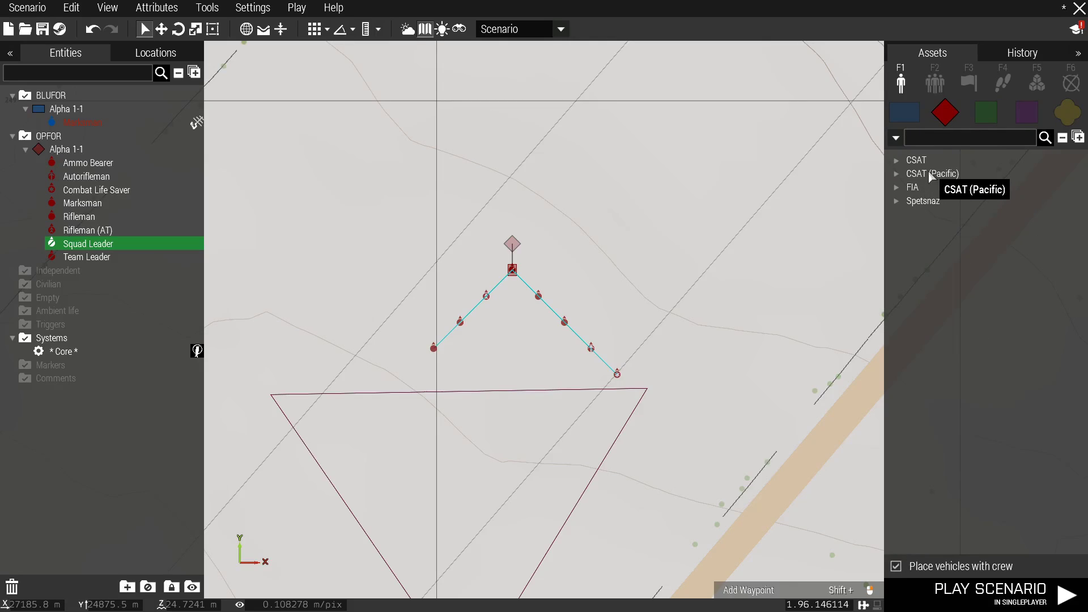
left_click(915, 160)
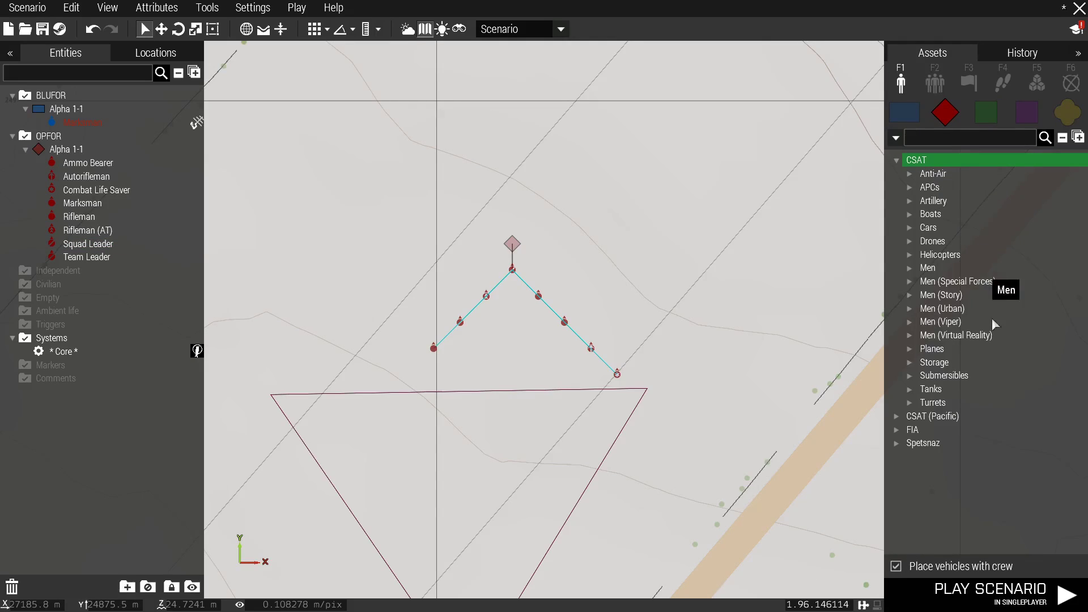
mouse_move(974, 313)
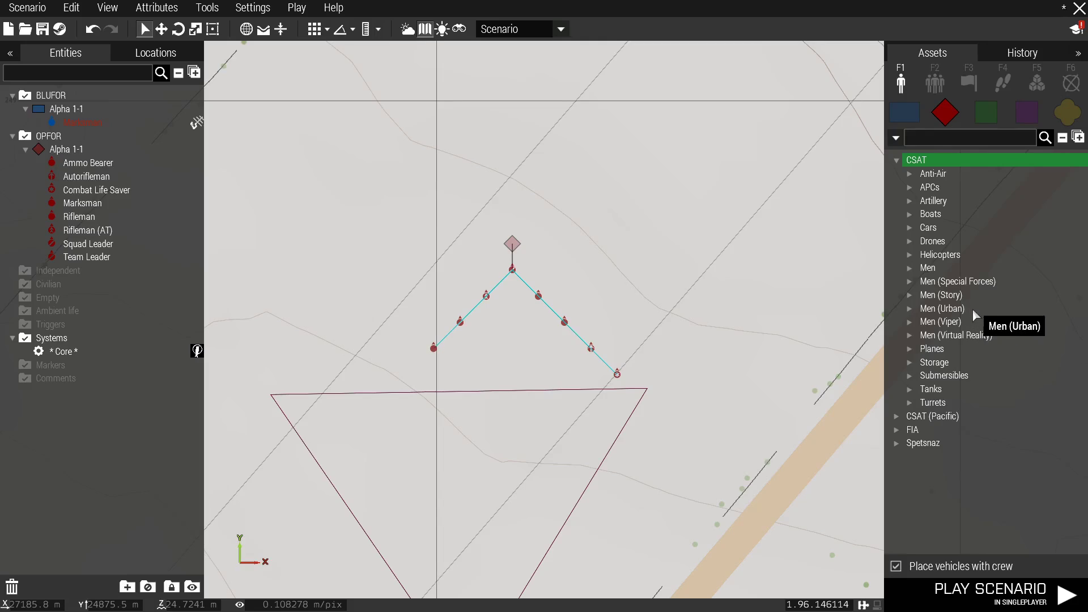
mouse_move(957, 281)
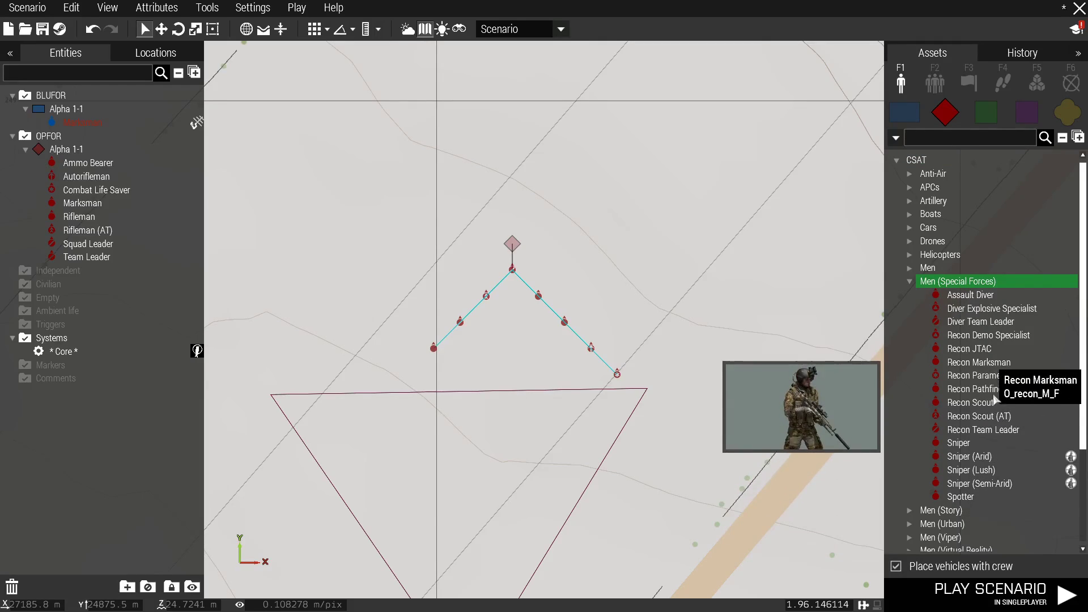
mouse_move(983, 428)
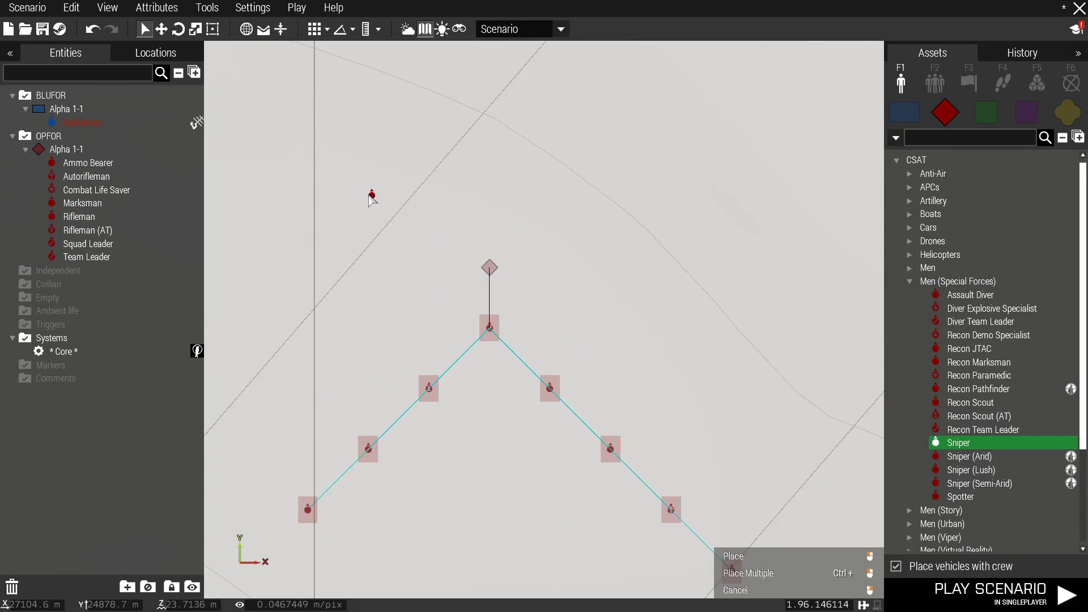
left_click(733, 555)
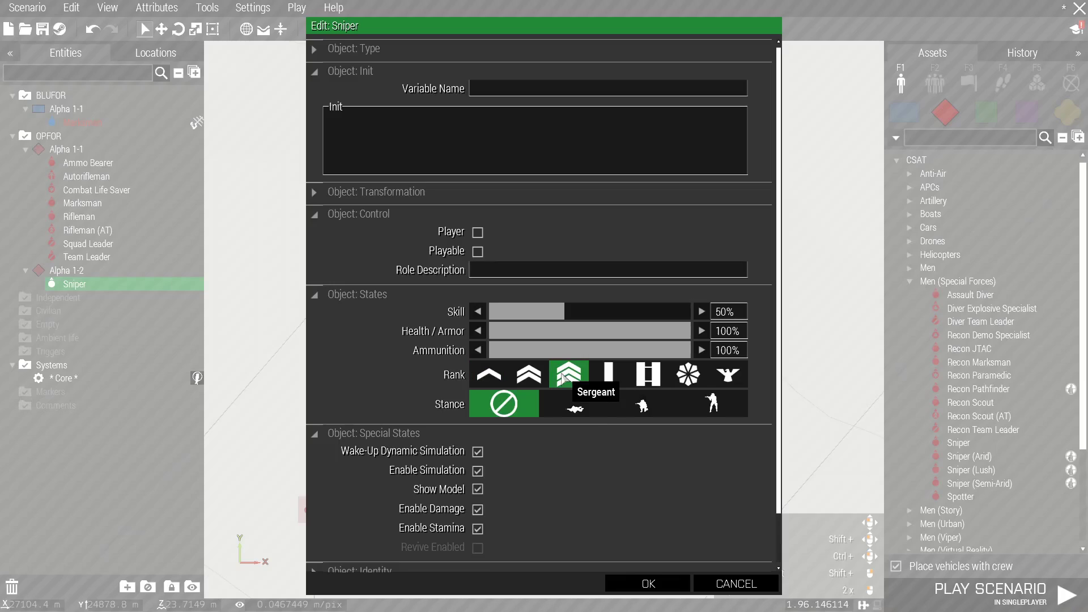
left_click(646, 582)
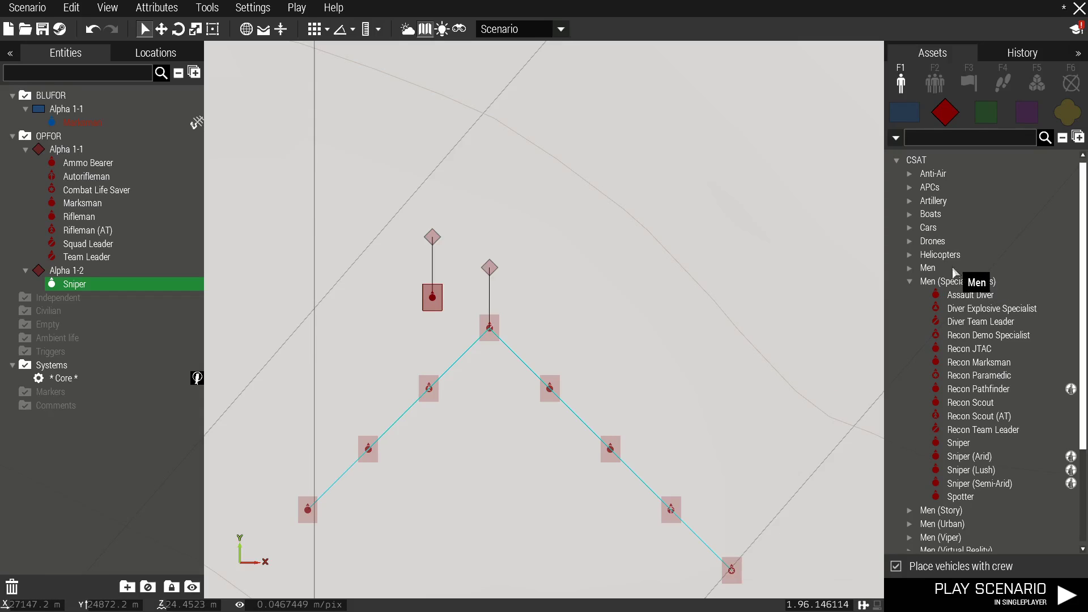
Place a CSAT Officer as Alpha 1-3, then a Pilot and a Crewman as Alpha 1-4, checking their attributes.
left_click(928, 268)
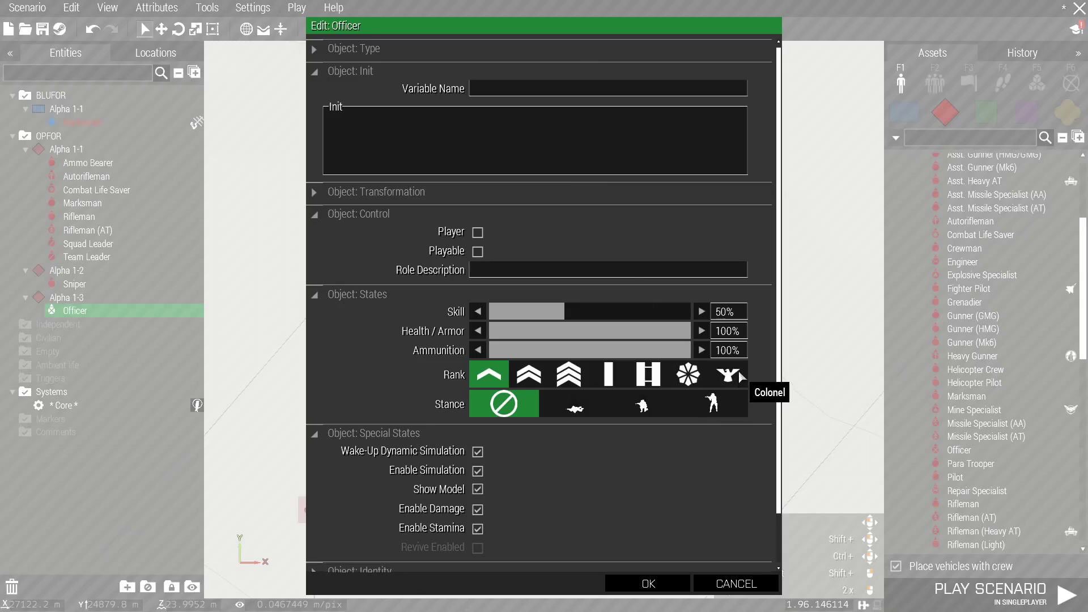
left_click(647, 582)
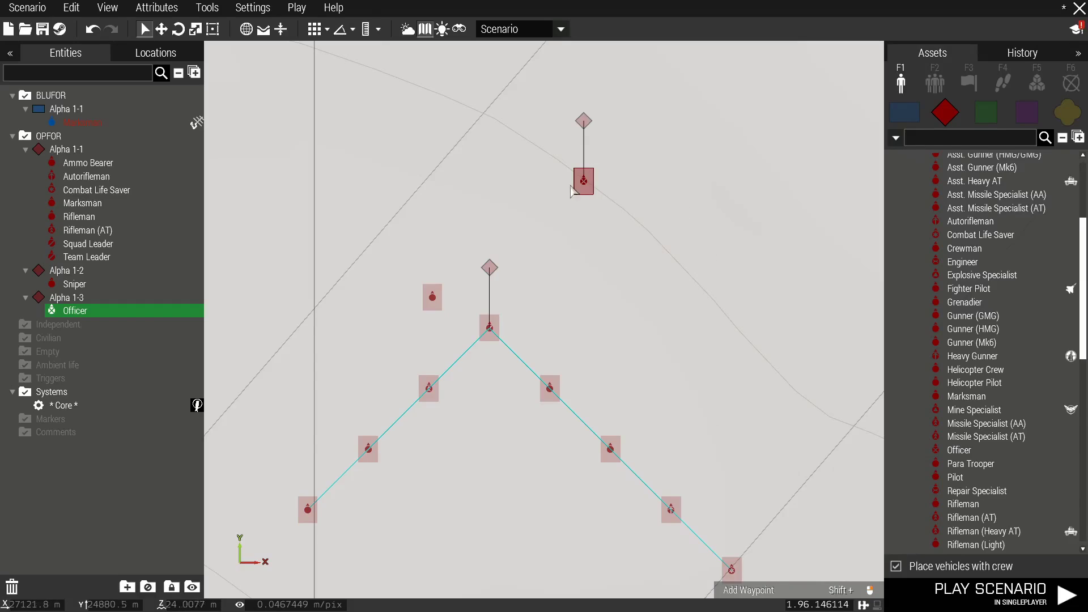
mouse_move(993, 423)
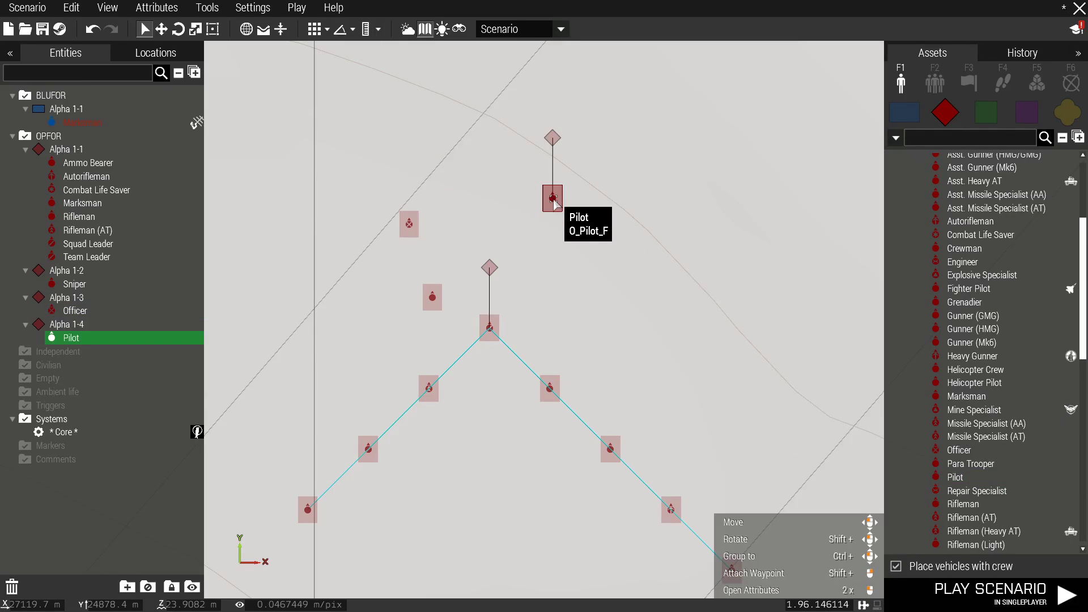
left_click(750, 589)
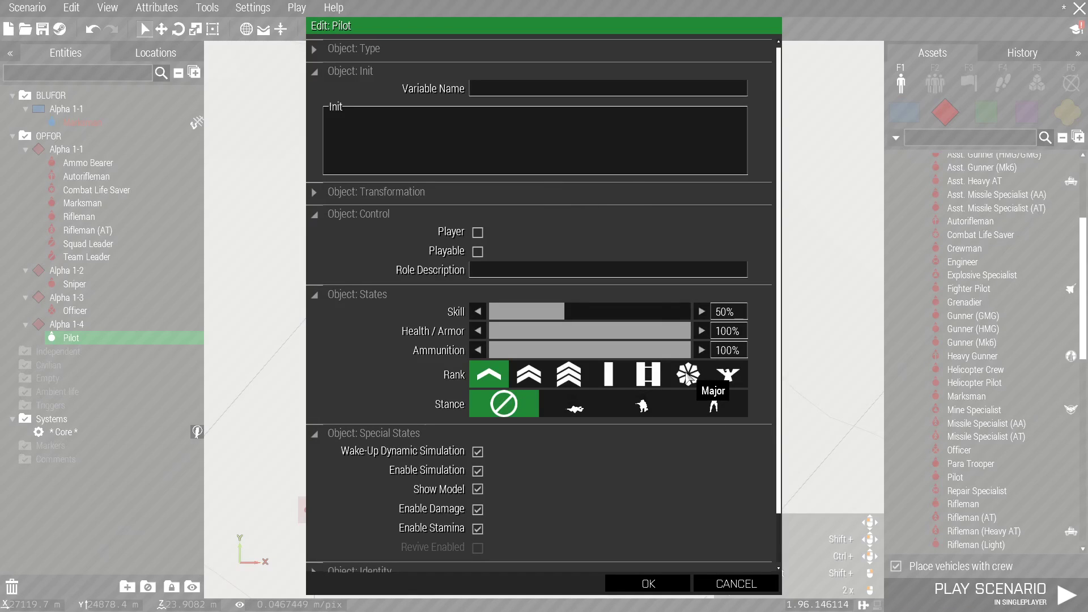
left_click(646, 583)
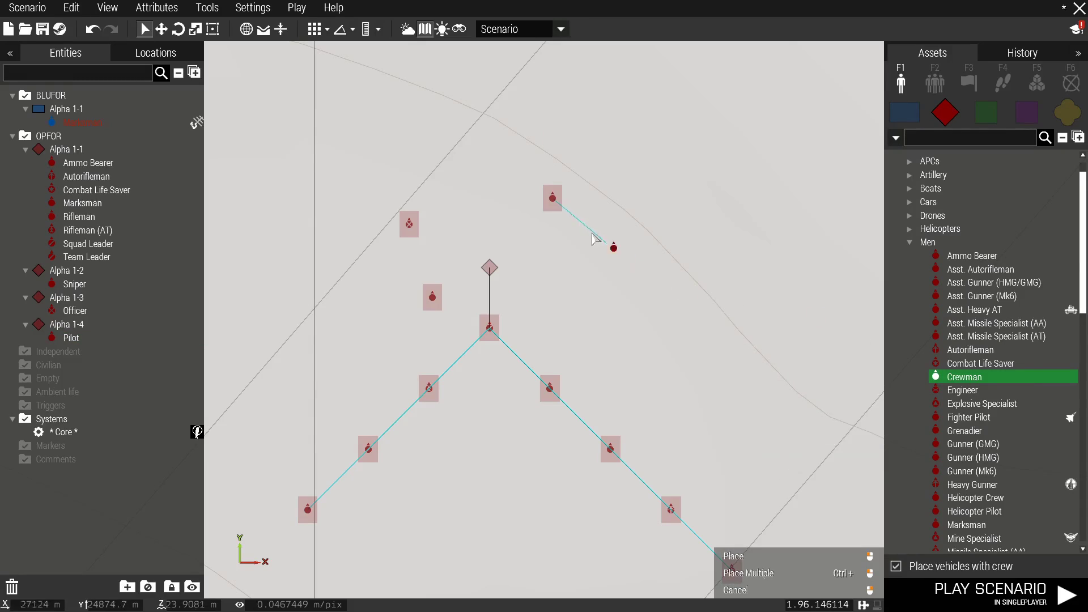
left_click(733, 555)
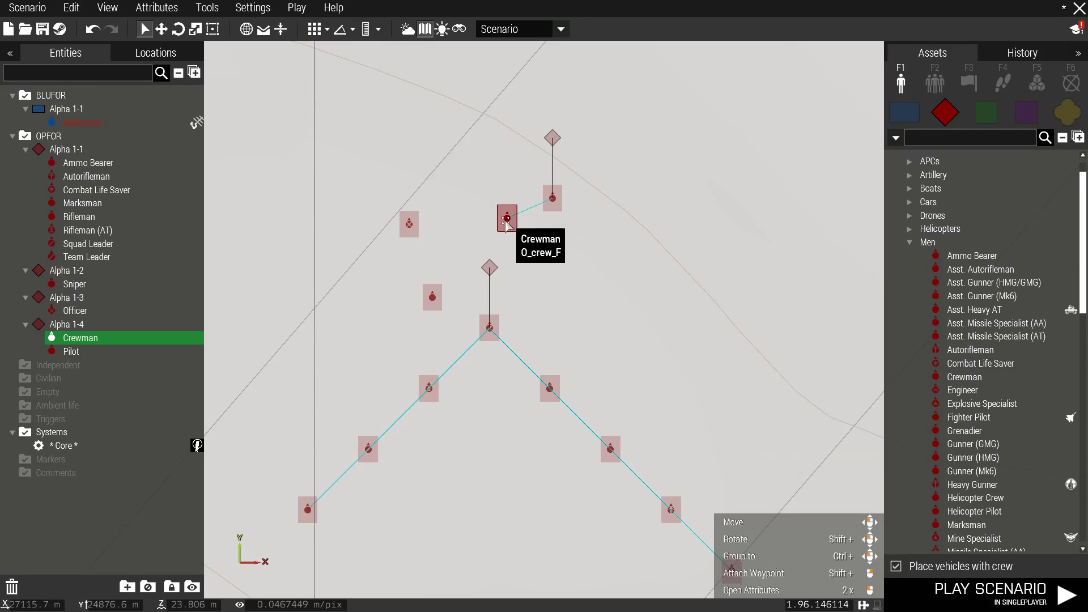
left_click(750, 589)
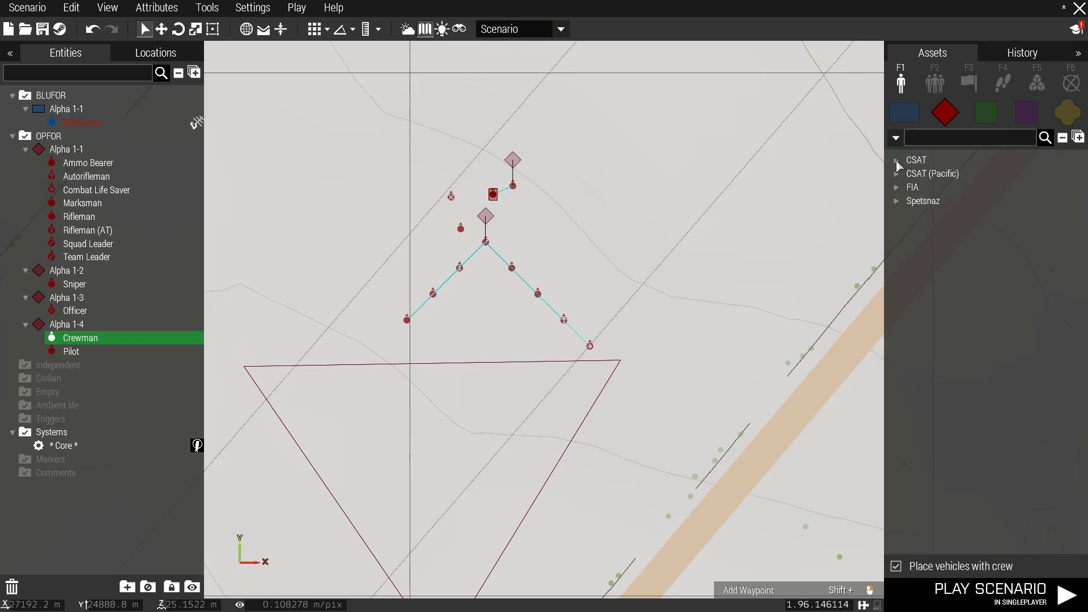
Place a crewed BLUFOR NATO AMV-7 Marshall left of the patrol.
left_click(904, 112)
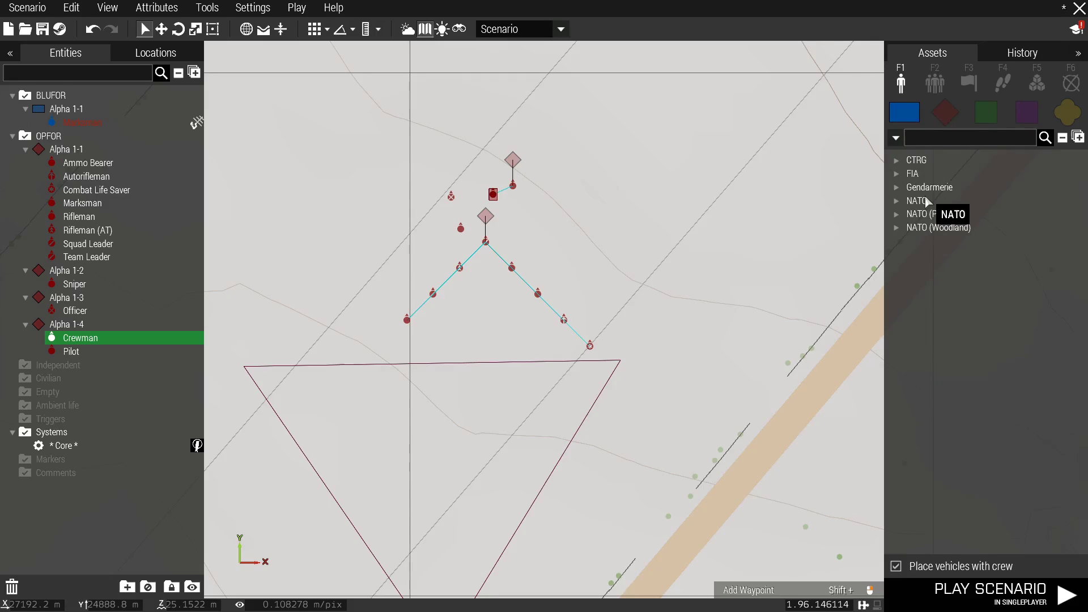
left_click(917, 200)
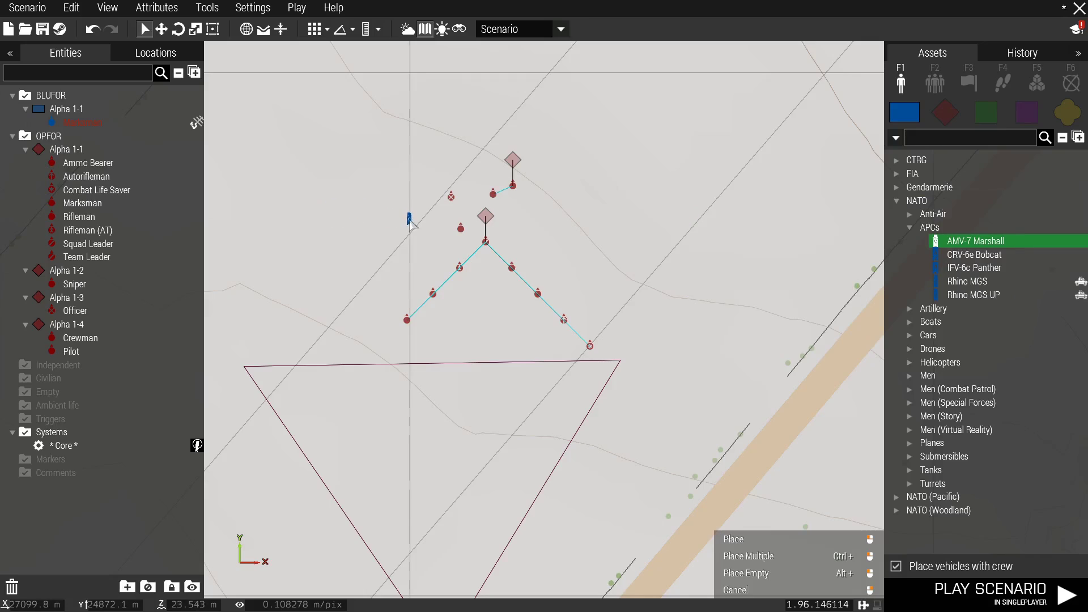
left_click(732, 538)
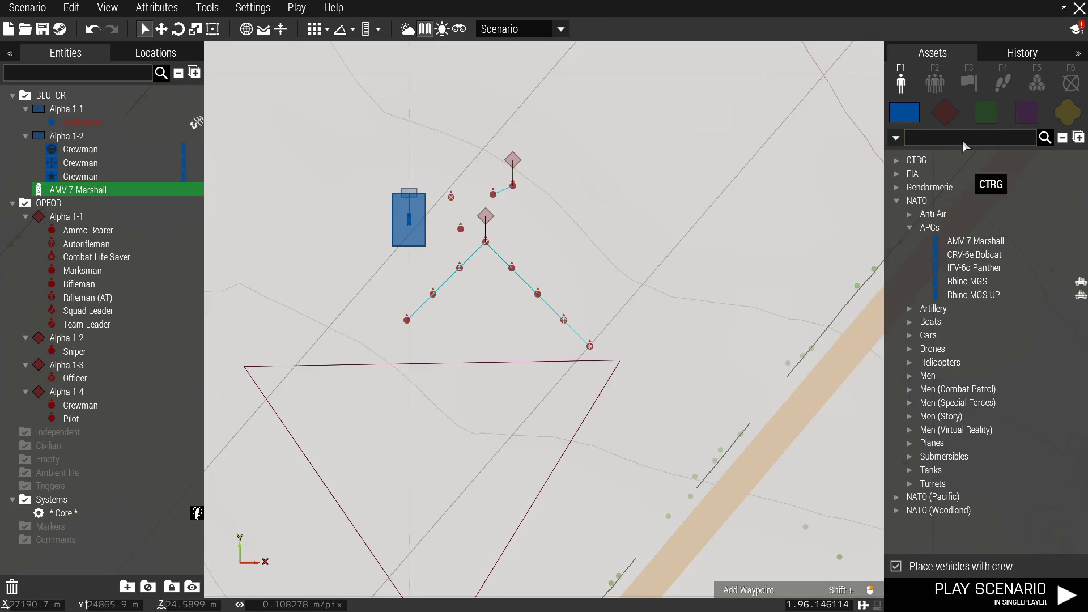
Place Independent K40 Ababil-3, LDF Rifleman, Offroad and A-149 Gryphon.
left_click(985, 112)
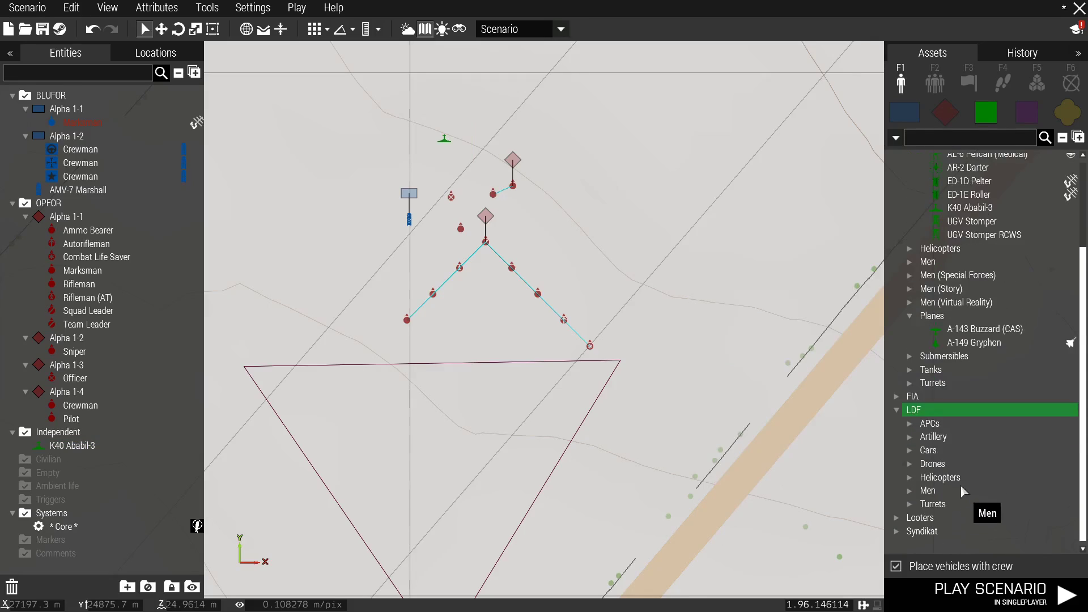
left_click(928, 450)
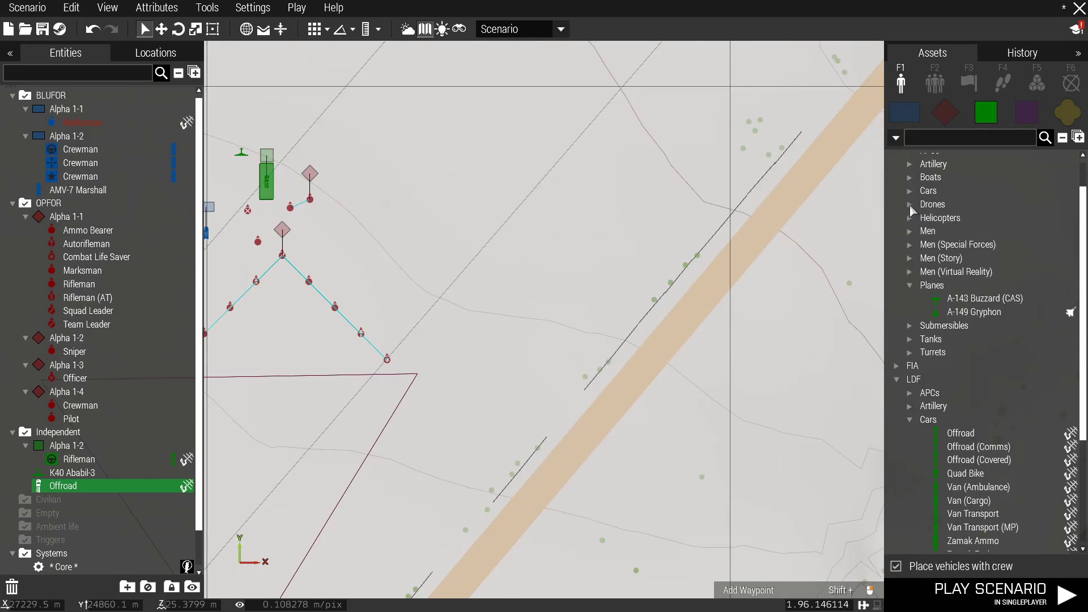
scroll("up", 3)
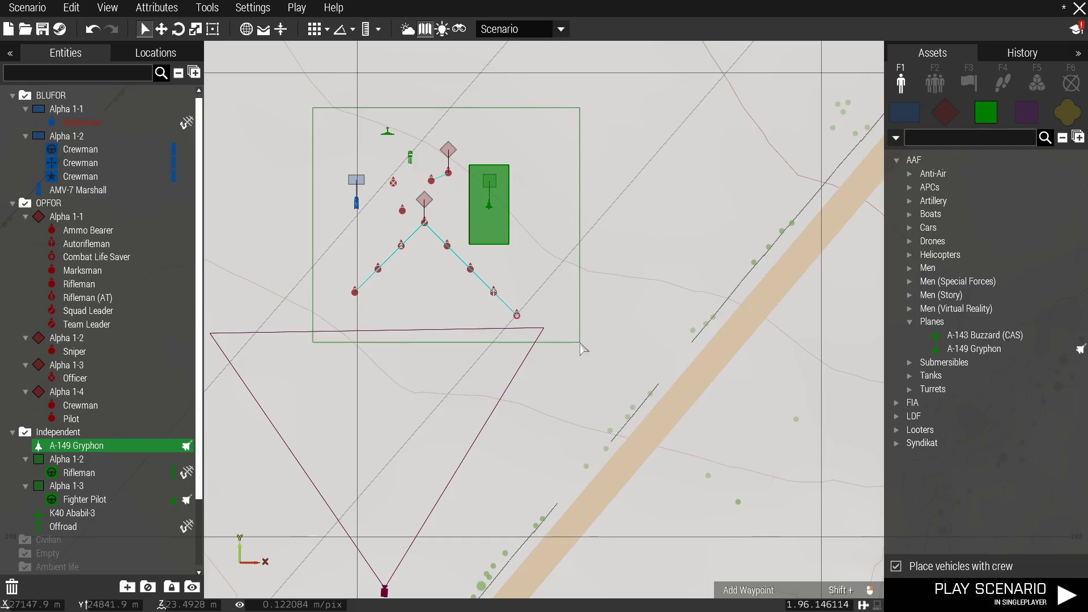
Switch off simulation, model display and damage in Special States for all sixteen selected objects.
right_click(517, 314)
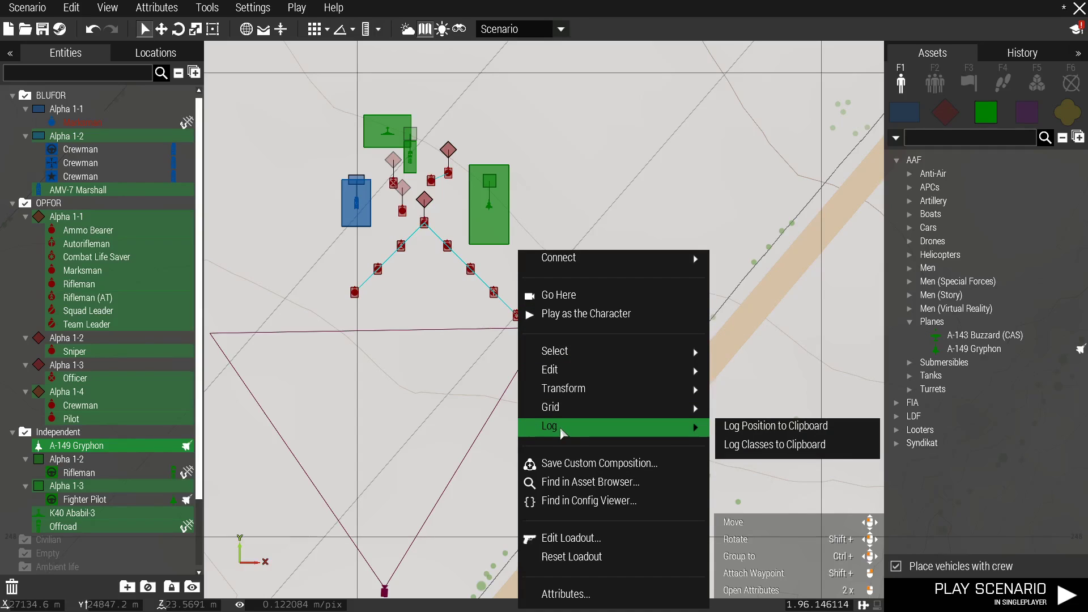
mouse_move(565, 593)
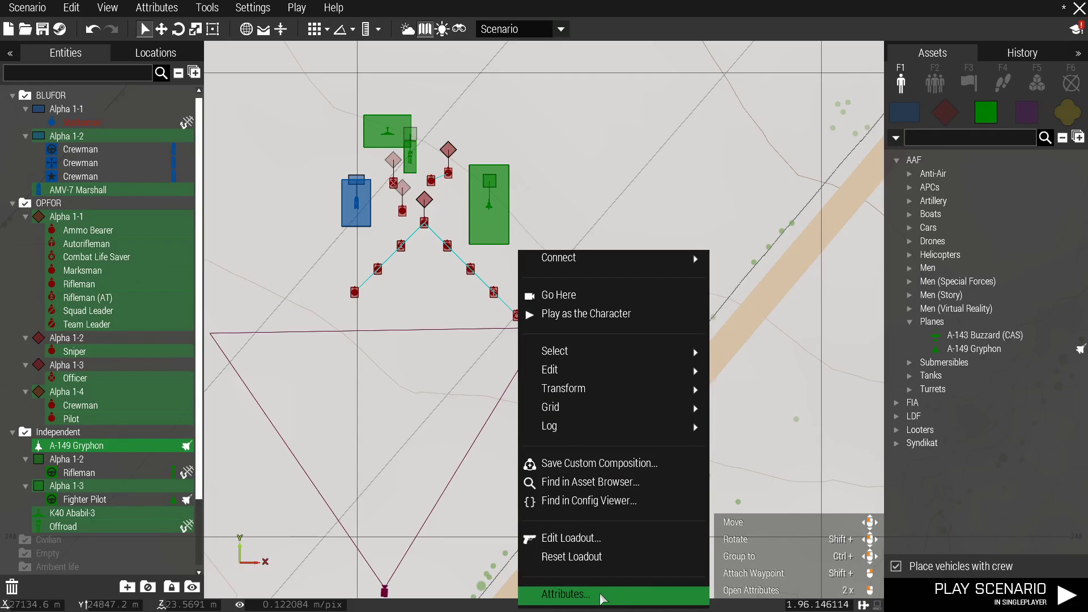
left_click(565, 593)
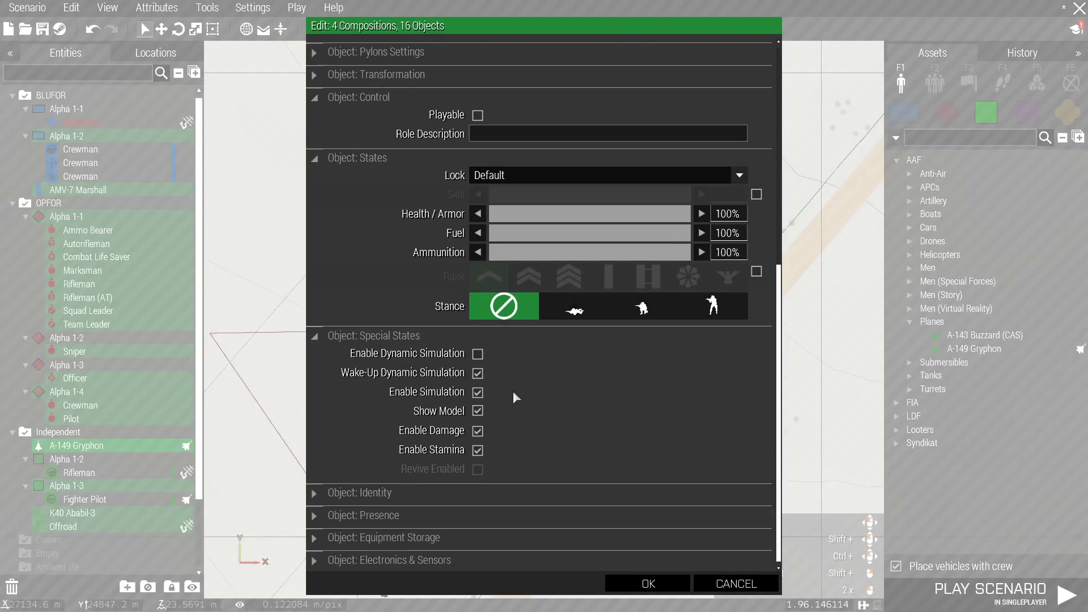
left_click(477, 449)
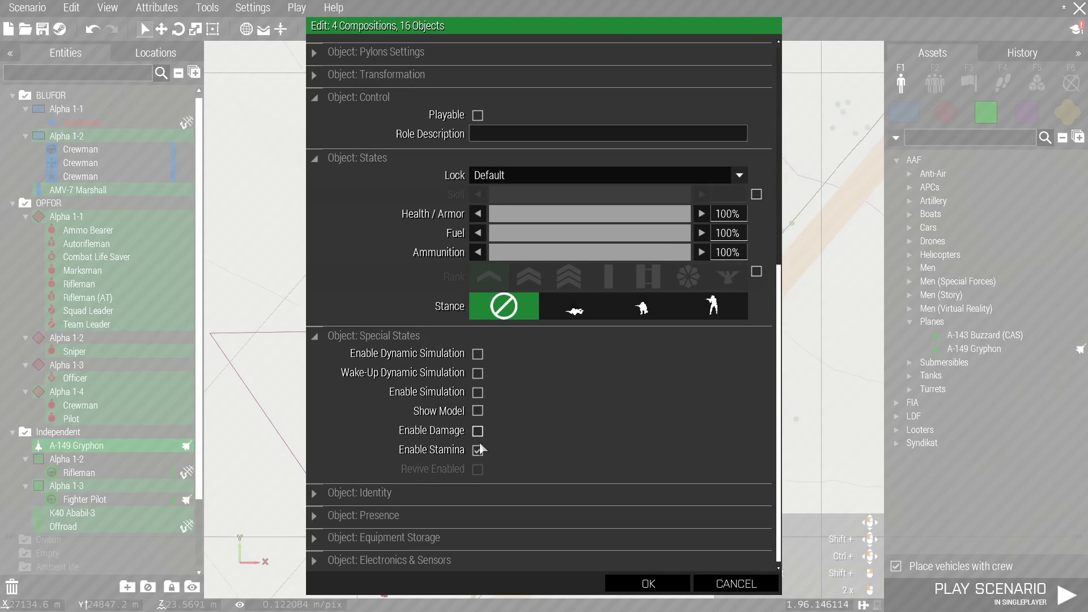
left_click(645, 582)
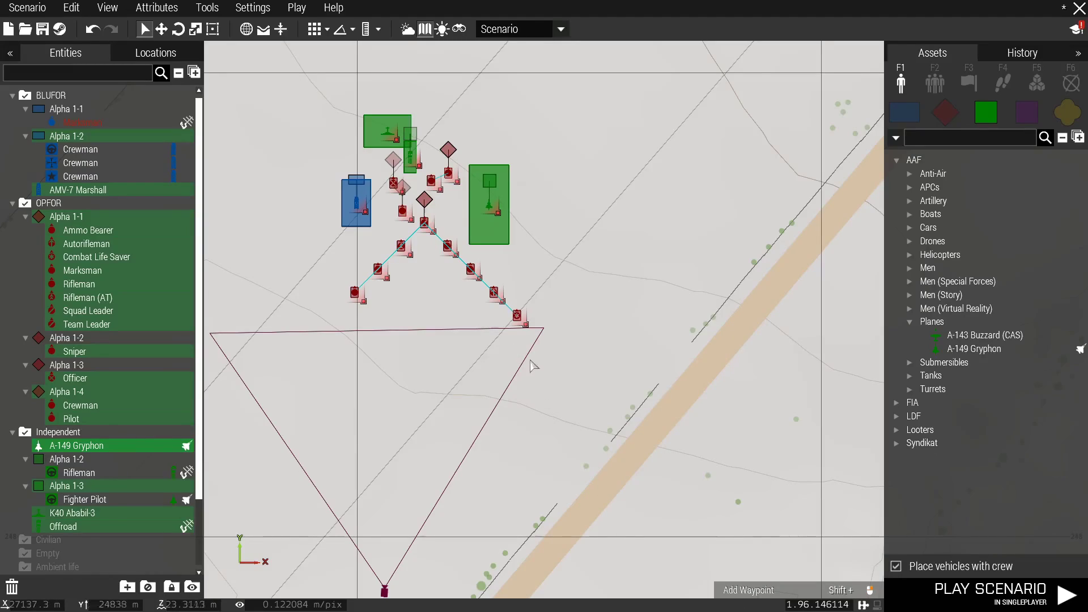
mouse_move(513, 329)
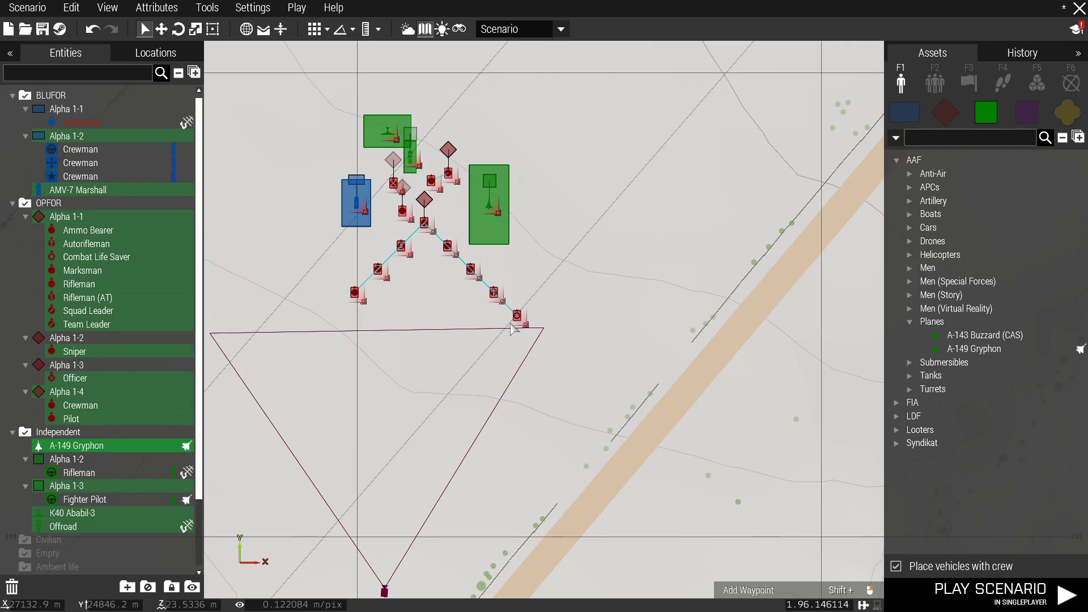
mouse_move(470, 323)
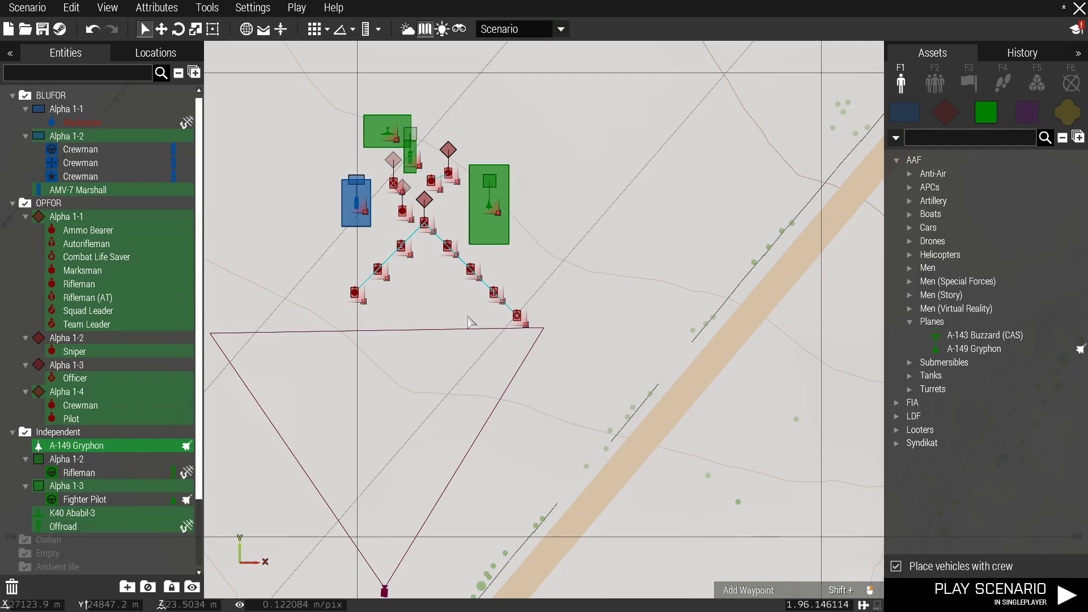
mouse_move(798, 269)
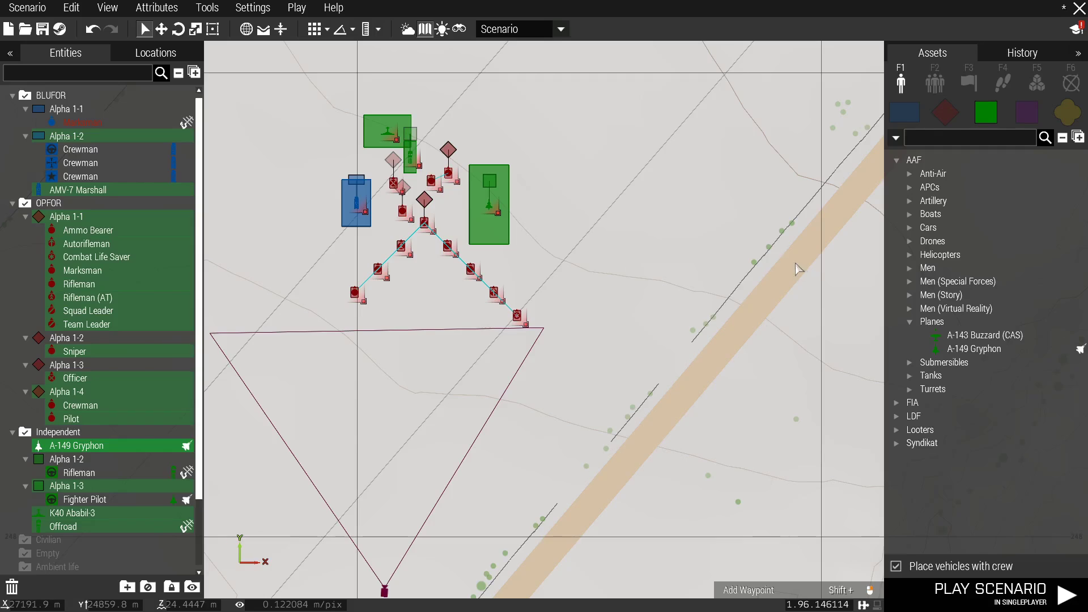
Add a Define faction module named 'Whacky CSAT' with side Resistance and start the scenario.
left_click(1037, 83)
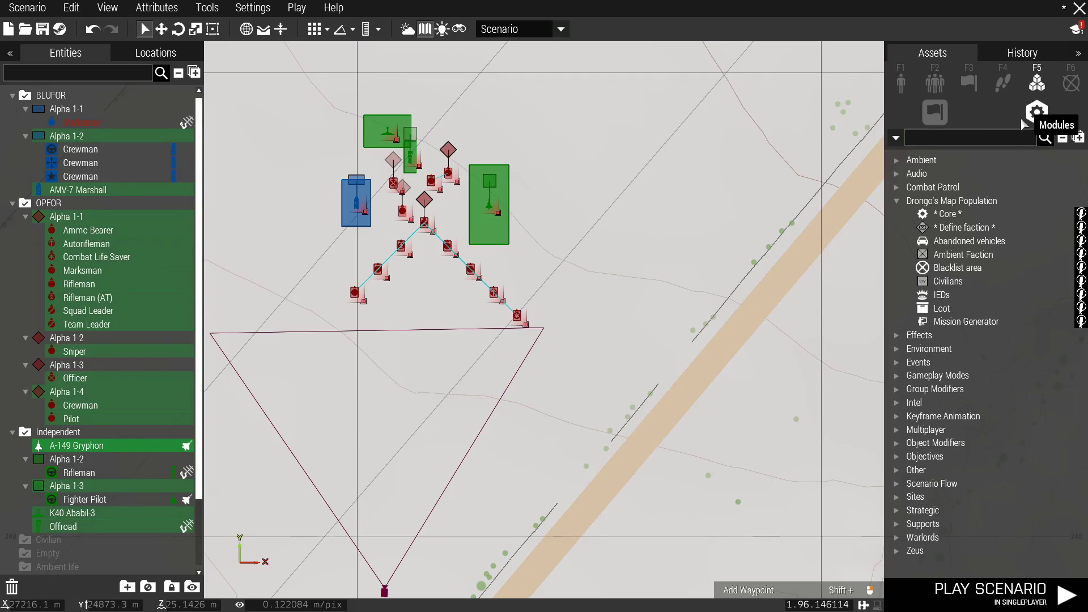
mouse_move(963, 227)
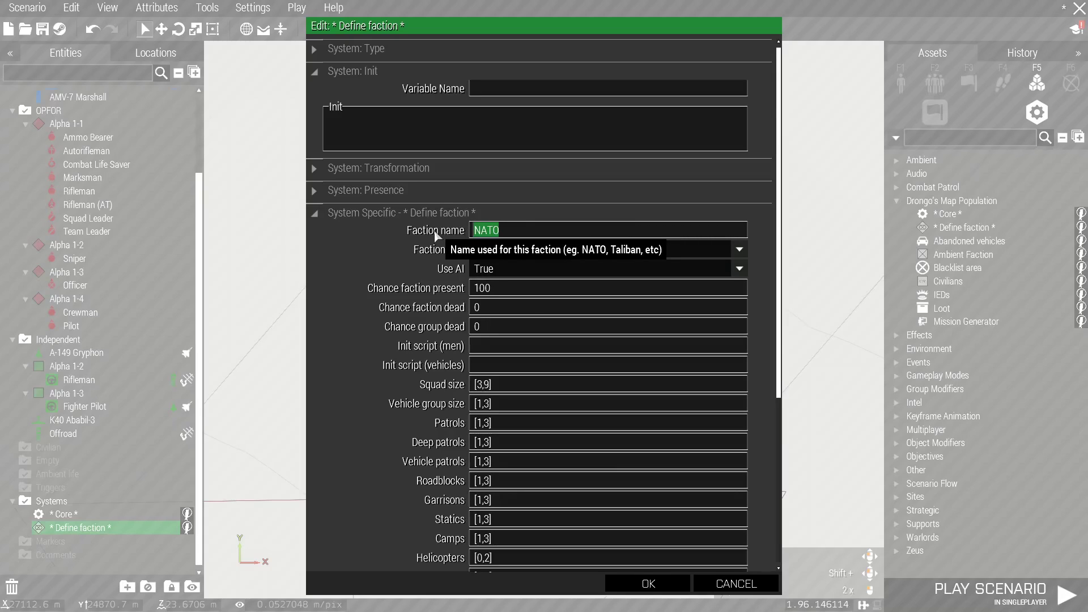
type("Wh")
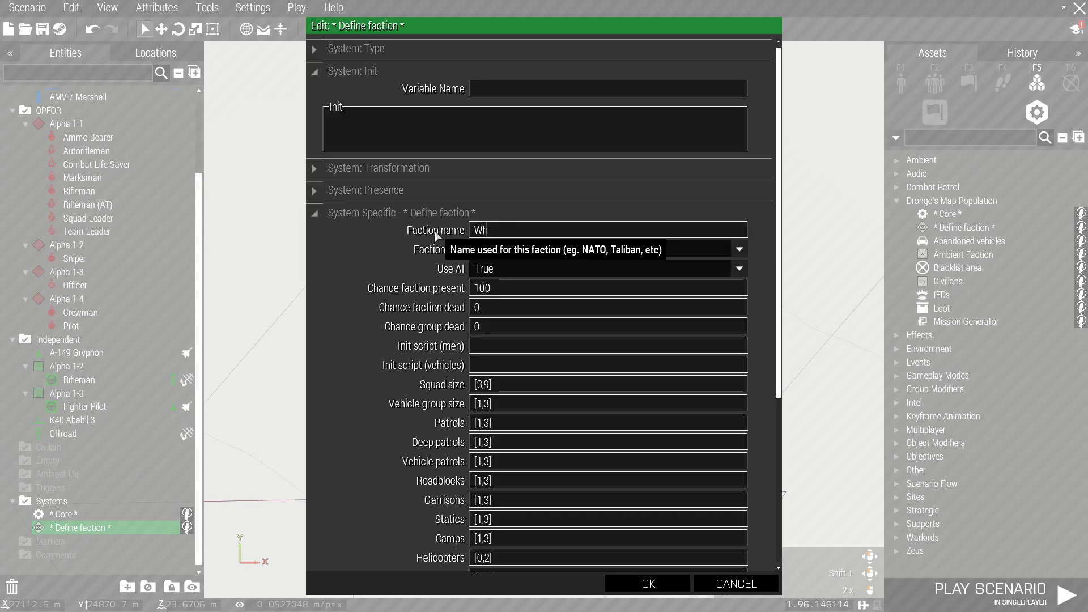
type("acky CS")
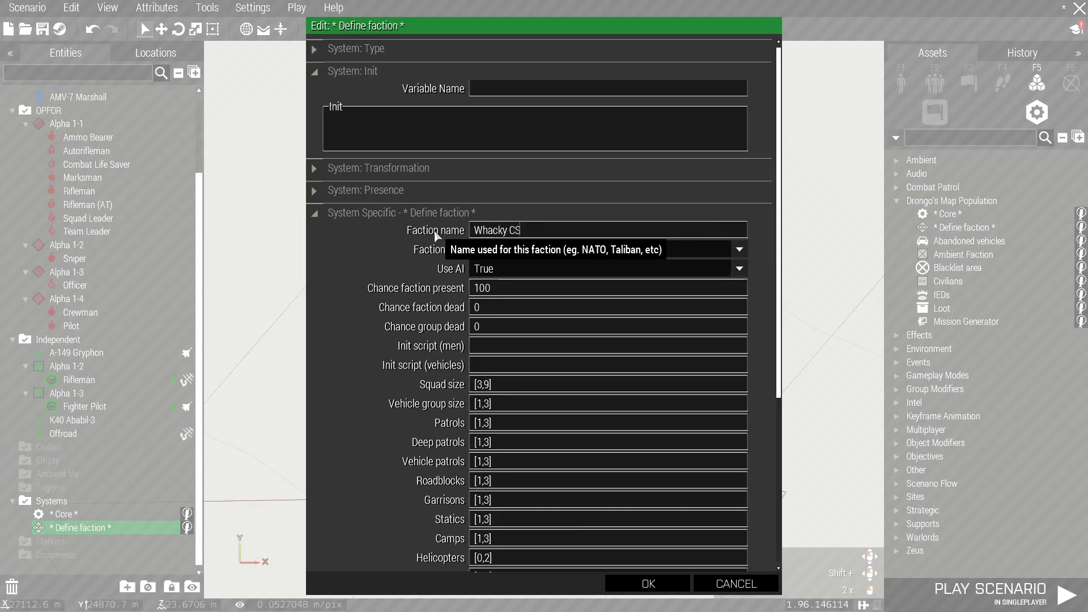
type("AT")
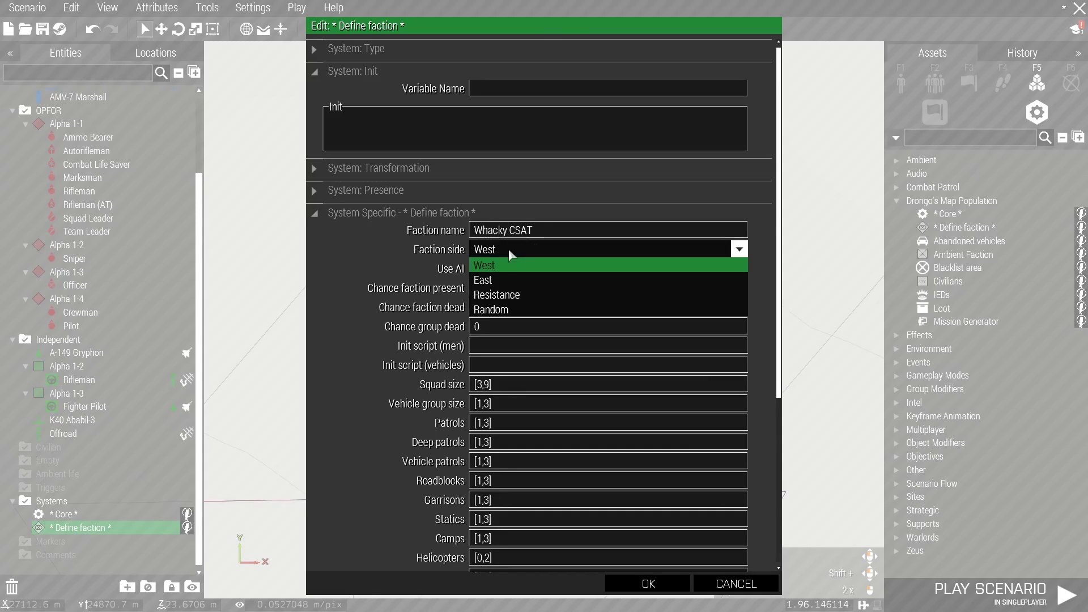
left_click(495, 295)
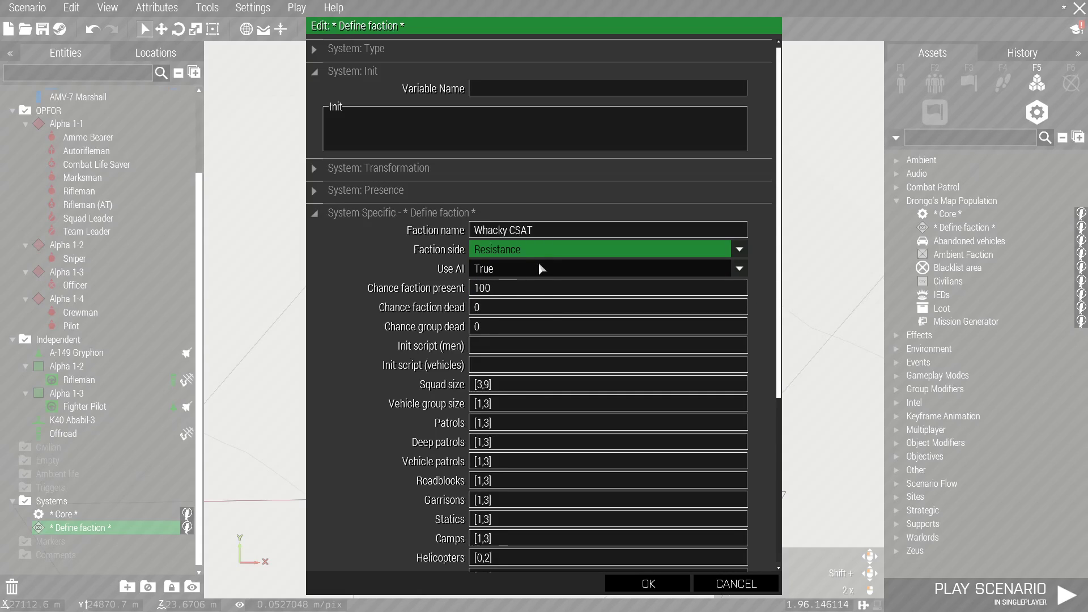
scroll("down", 3)
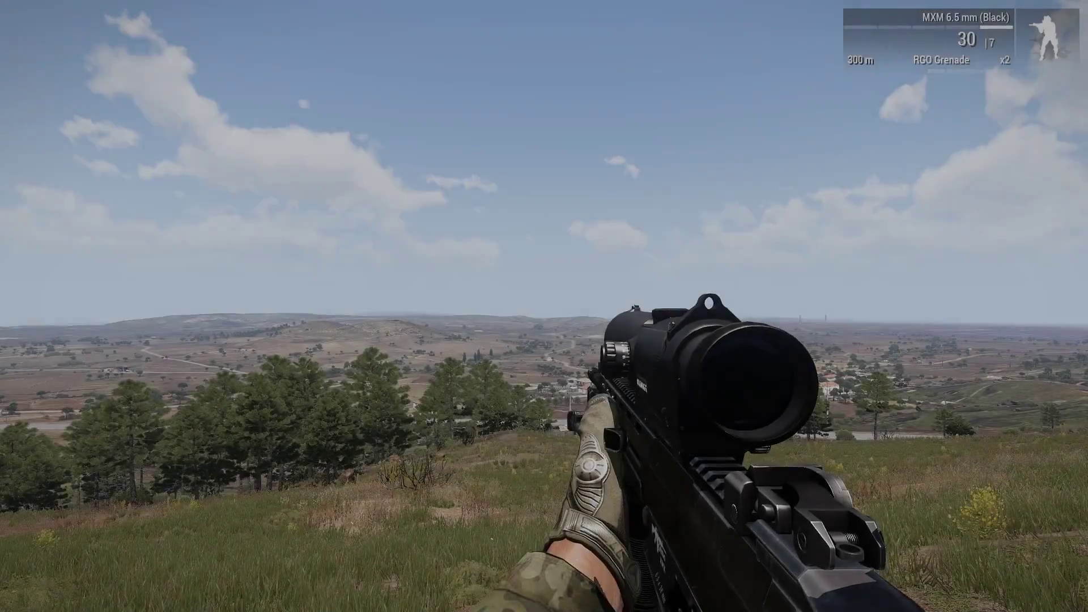
Review the Whacky CSAT patrol, camp, garrison and HVT markers on the Altis map, then walk to a tented camp.
key("m")
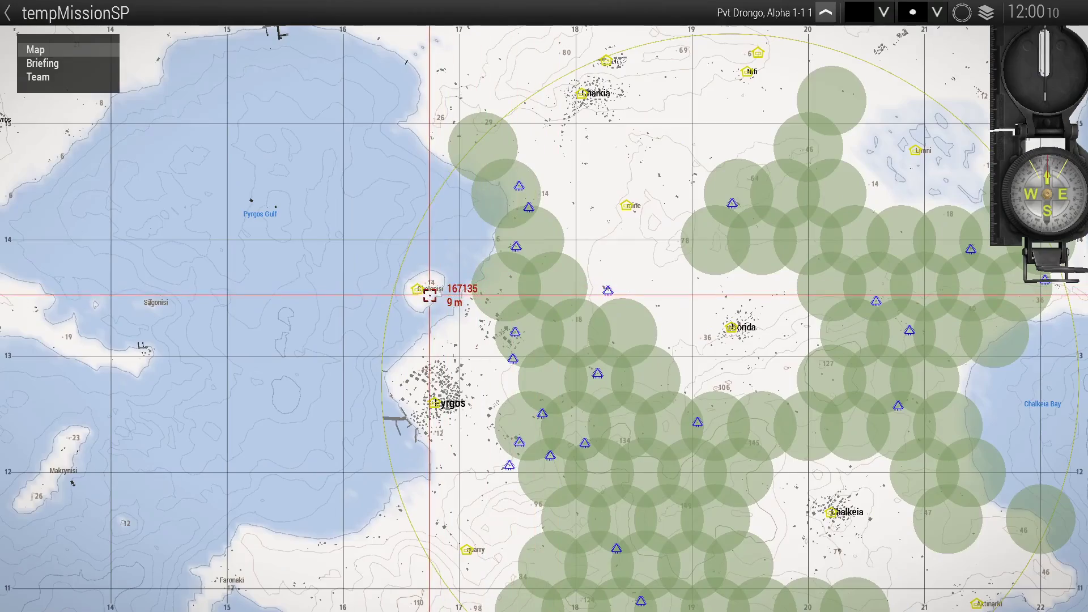
scroll("down", 3)
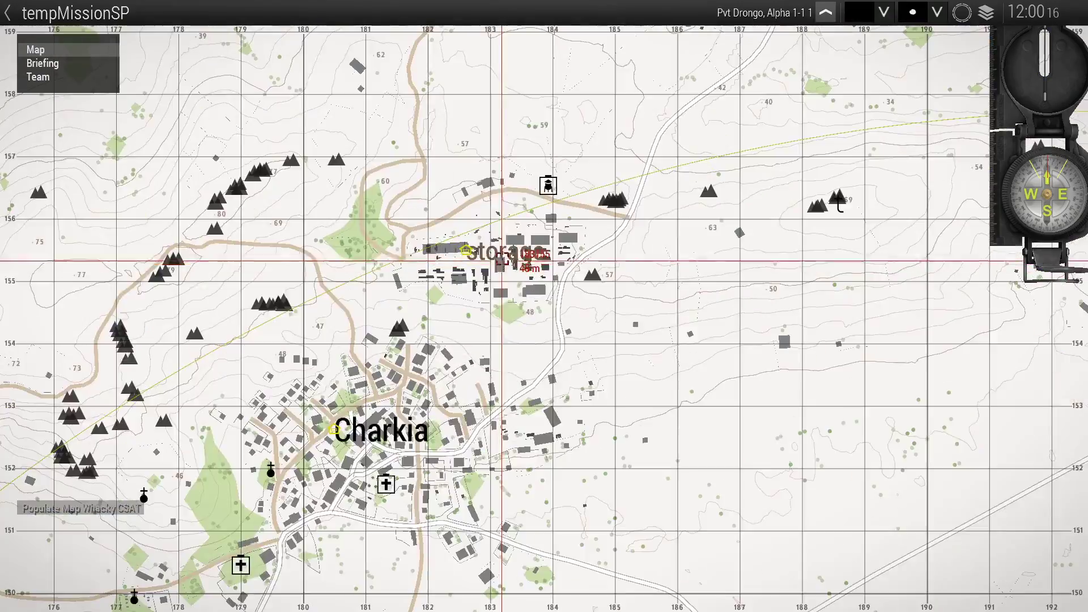
scroll("down", 3)
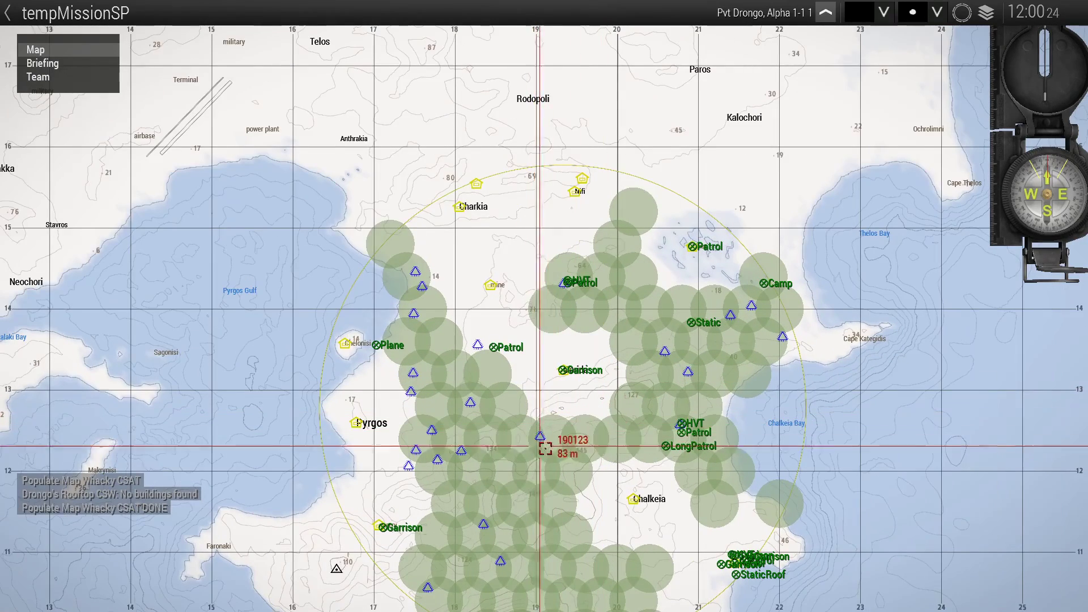
scroll("up", 3)
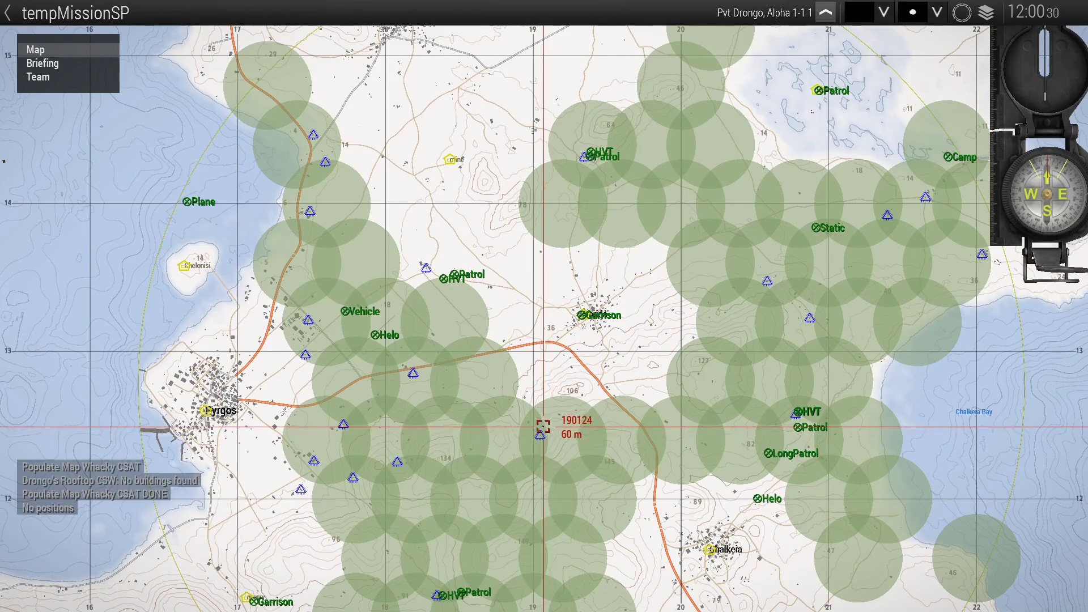
mouse_move(314, 398)
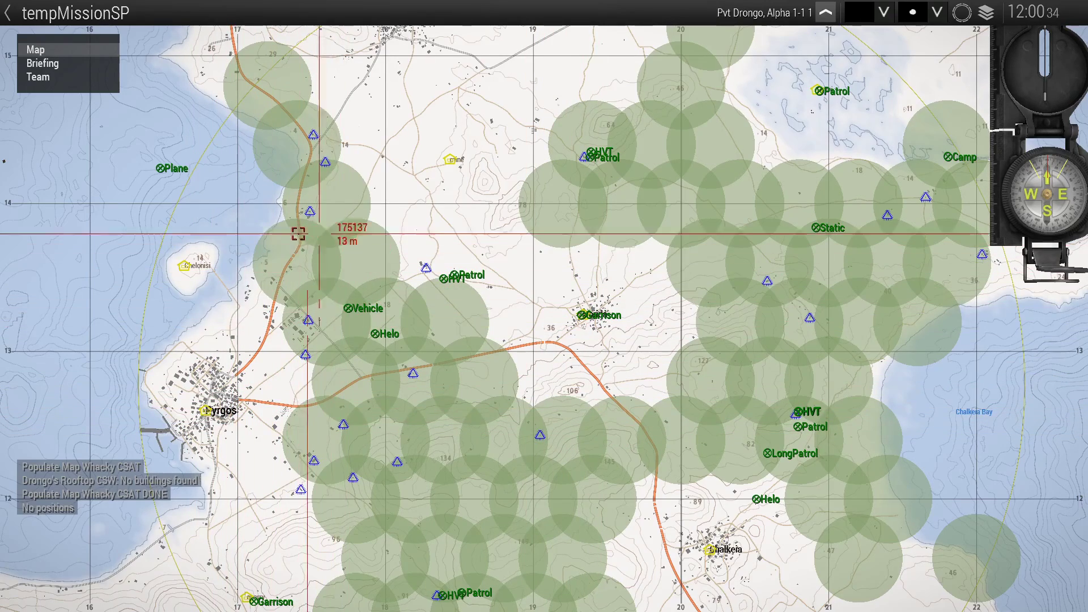
mouse_move(320, 339)
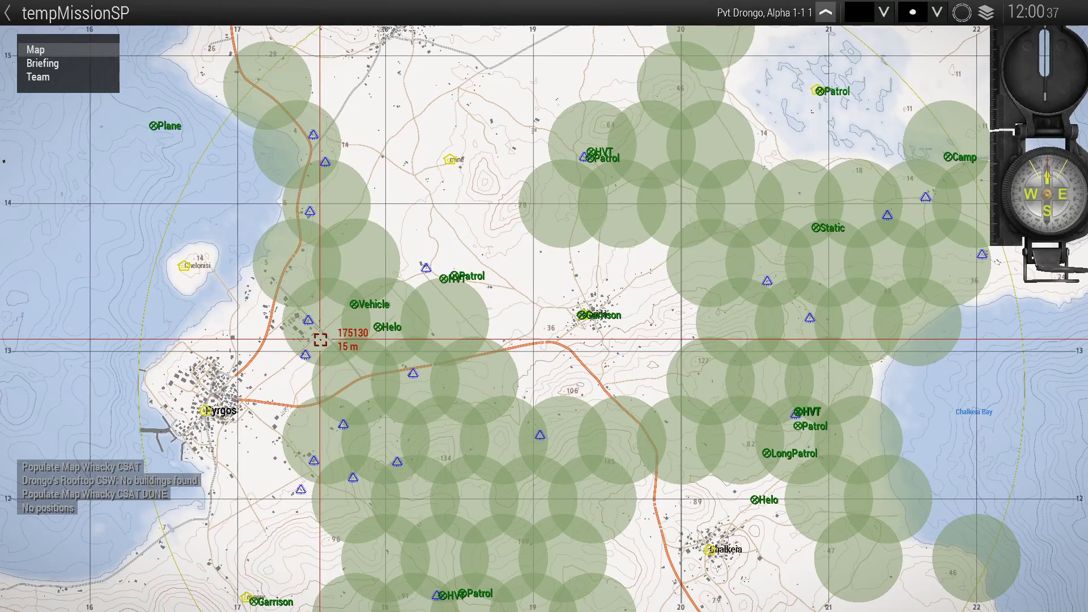
mouse_move(416, 378)
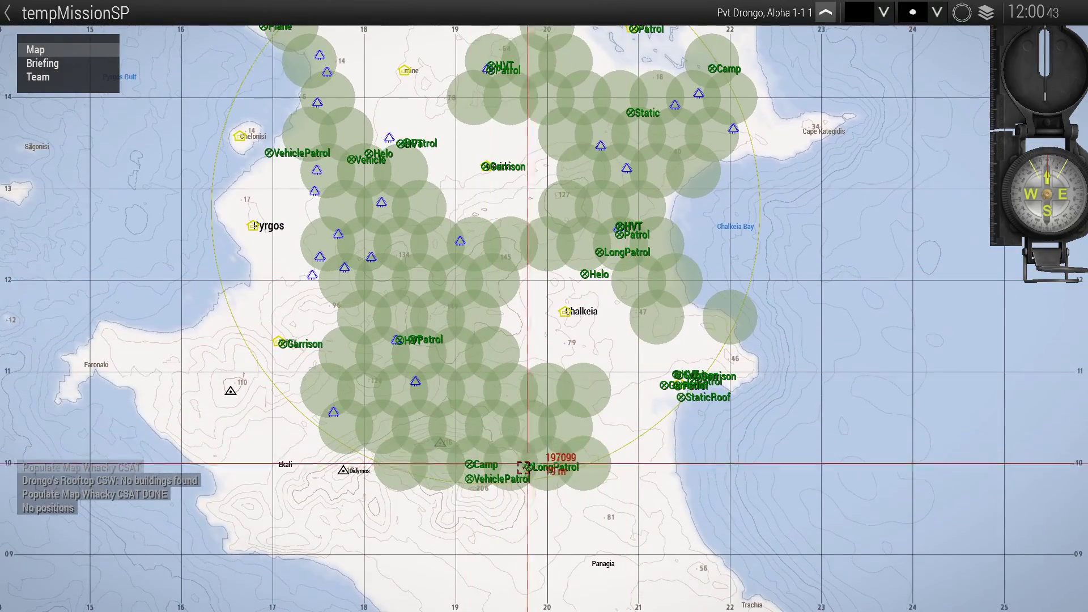
scroll("up", 3)
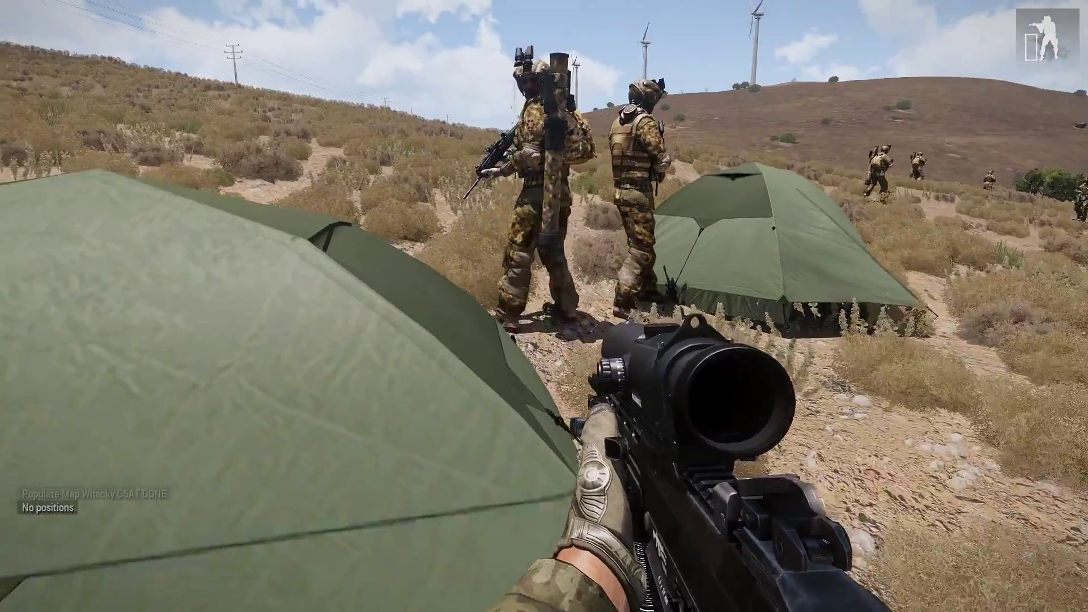
Pass a patrolling squad and a soldier garrisoned in a shed, then centre the map on an HVT marker.
key("m")
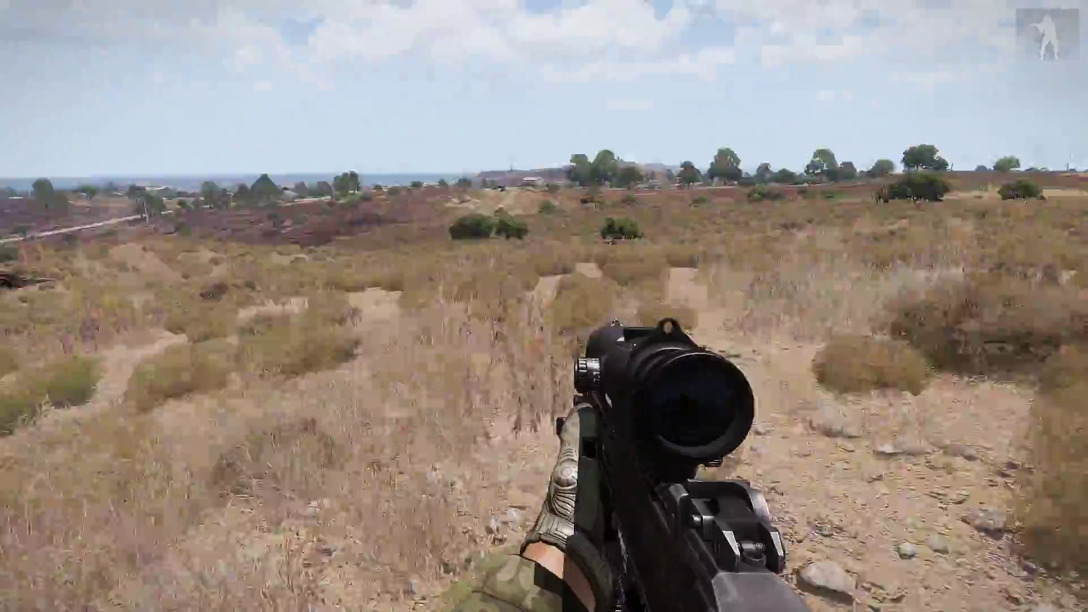
mouse_move(544, 306)
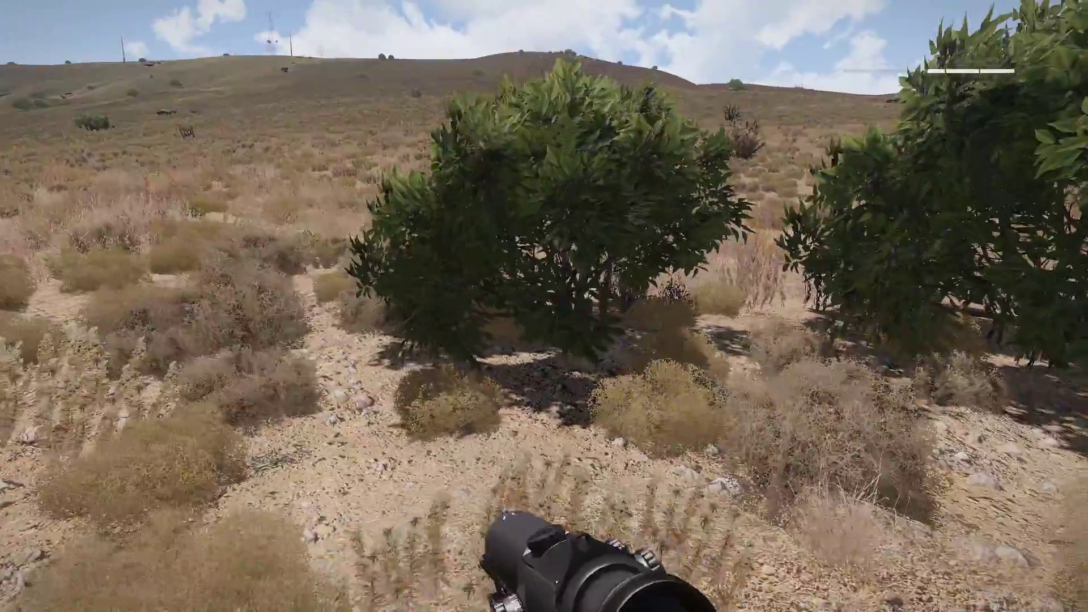
key("M")
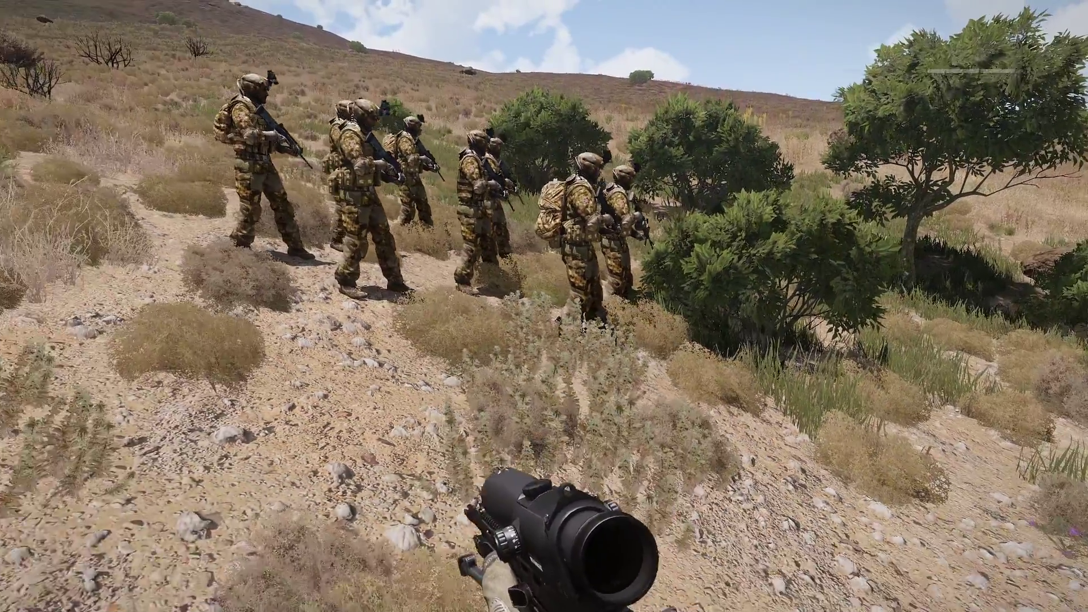
key("m")
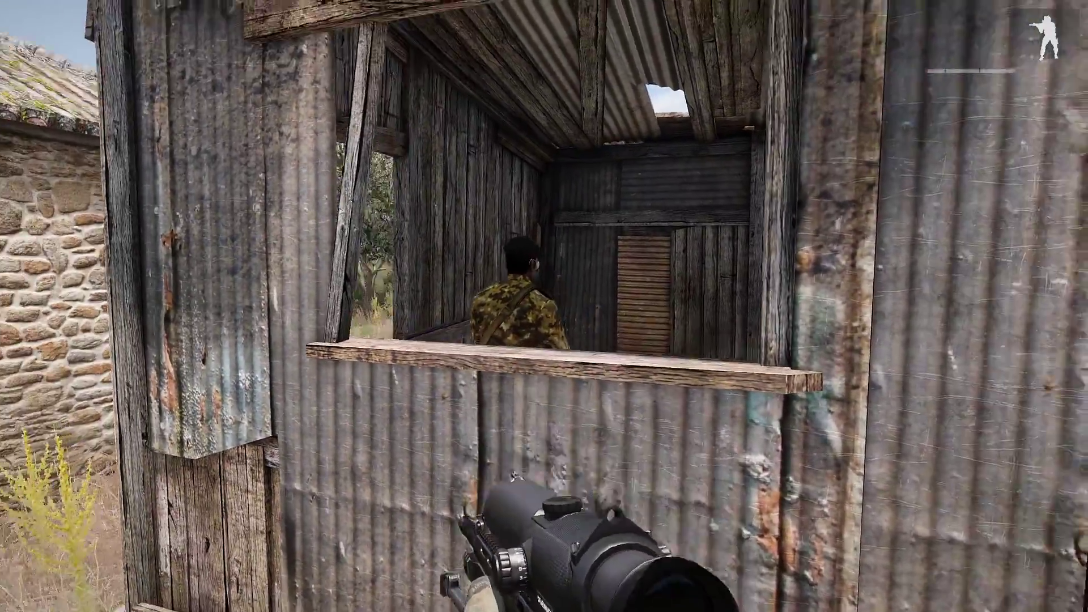
key("m")
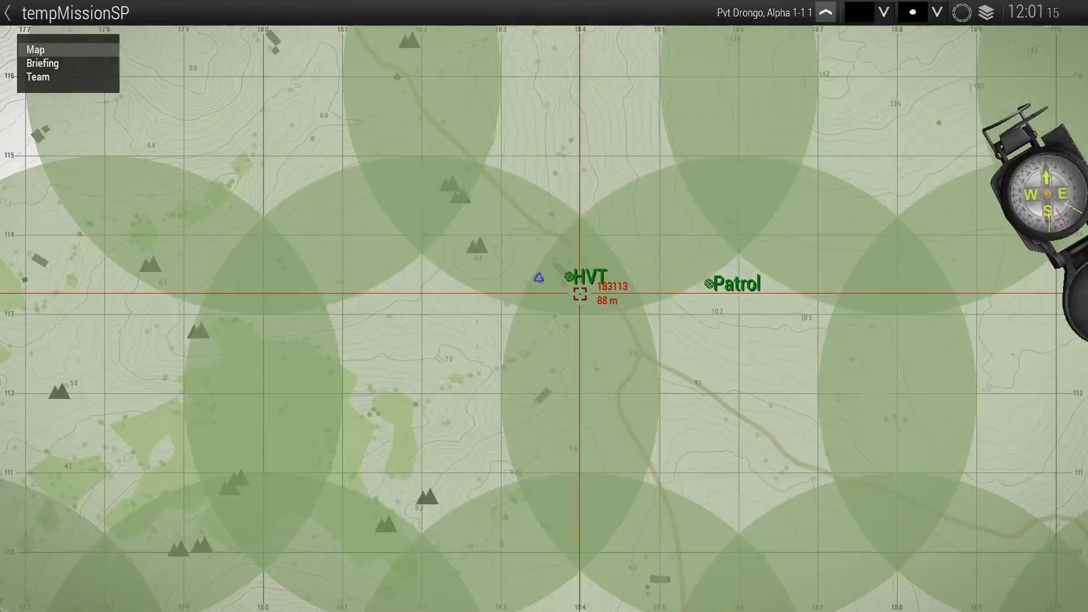
scroll("down", 3)
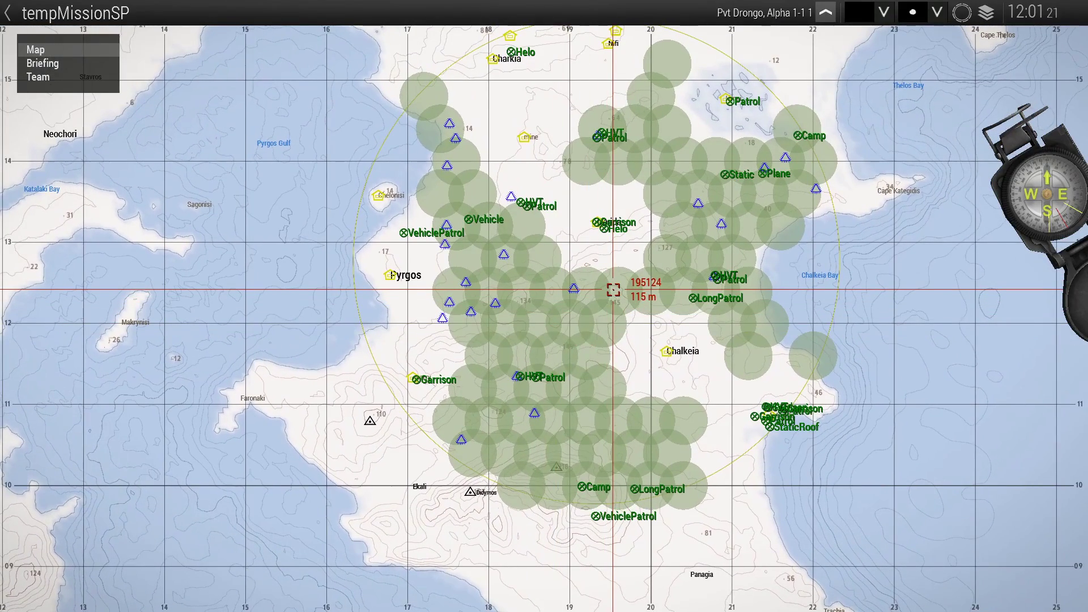
mouse_move(621, 246)
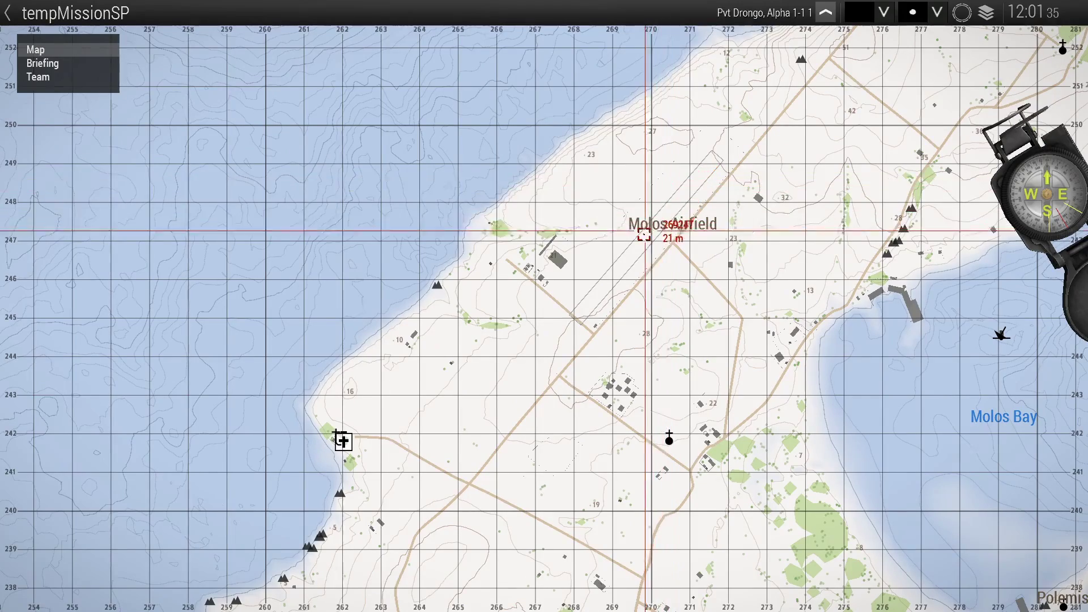
scroll("down", 3)
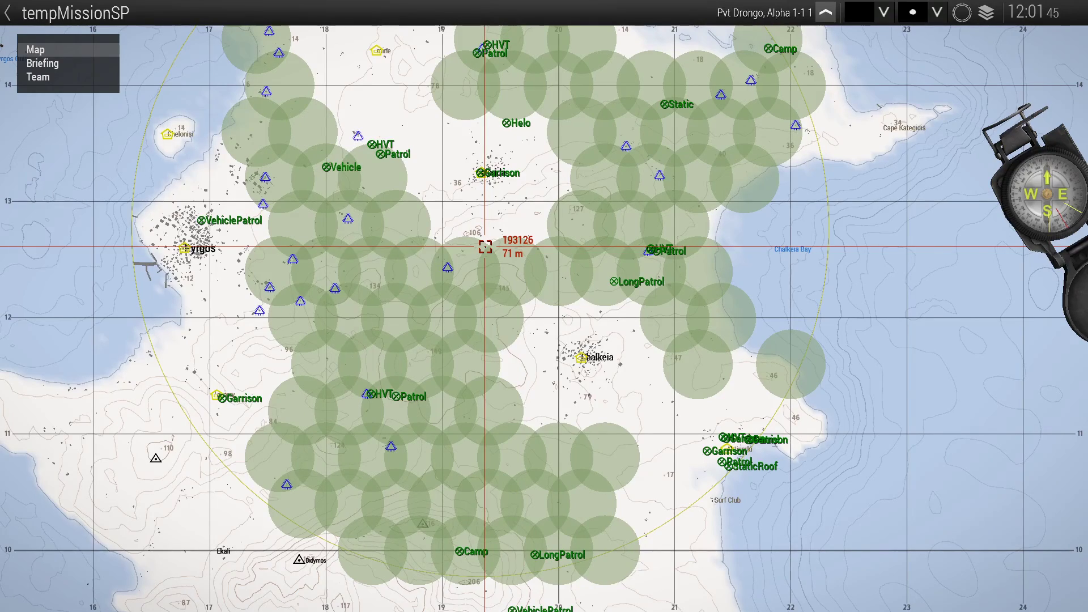
scroll("down", 3)
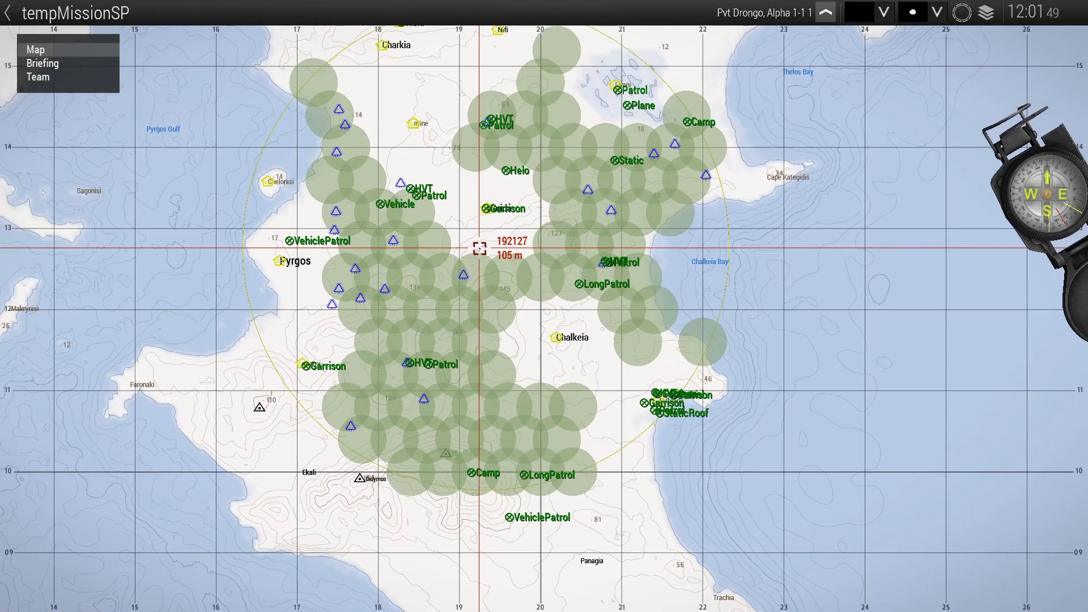
scroll("down", 3)
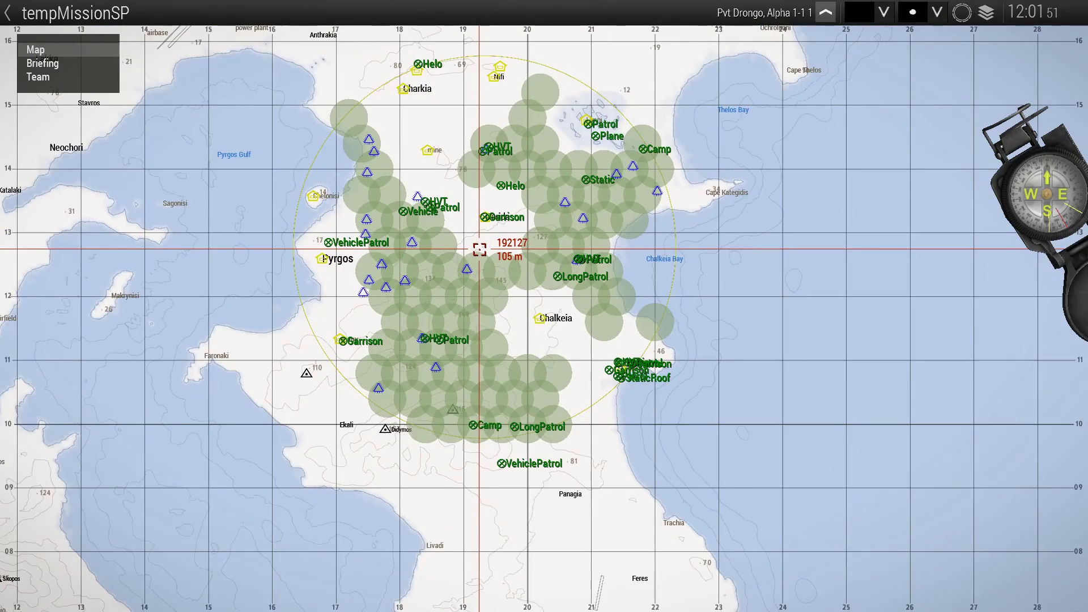